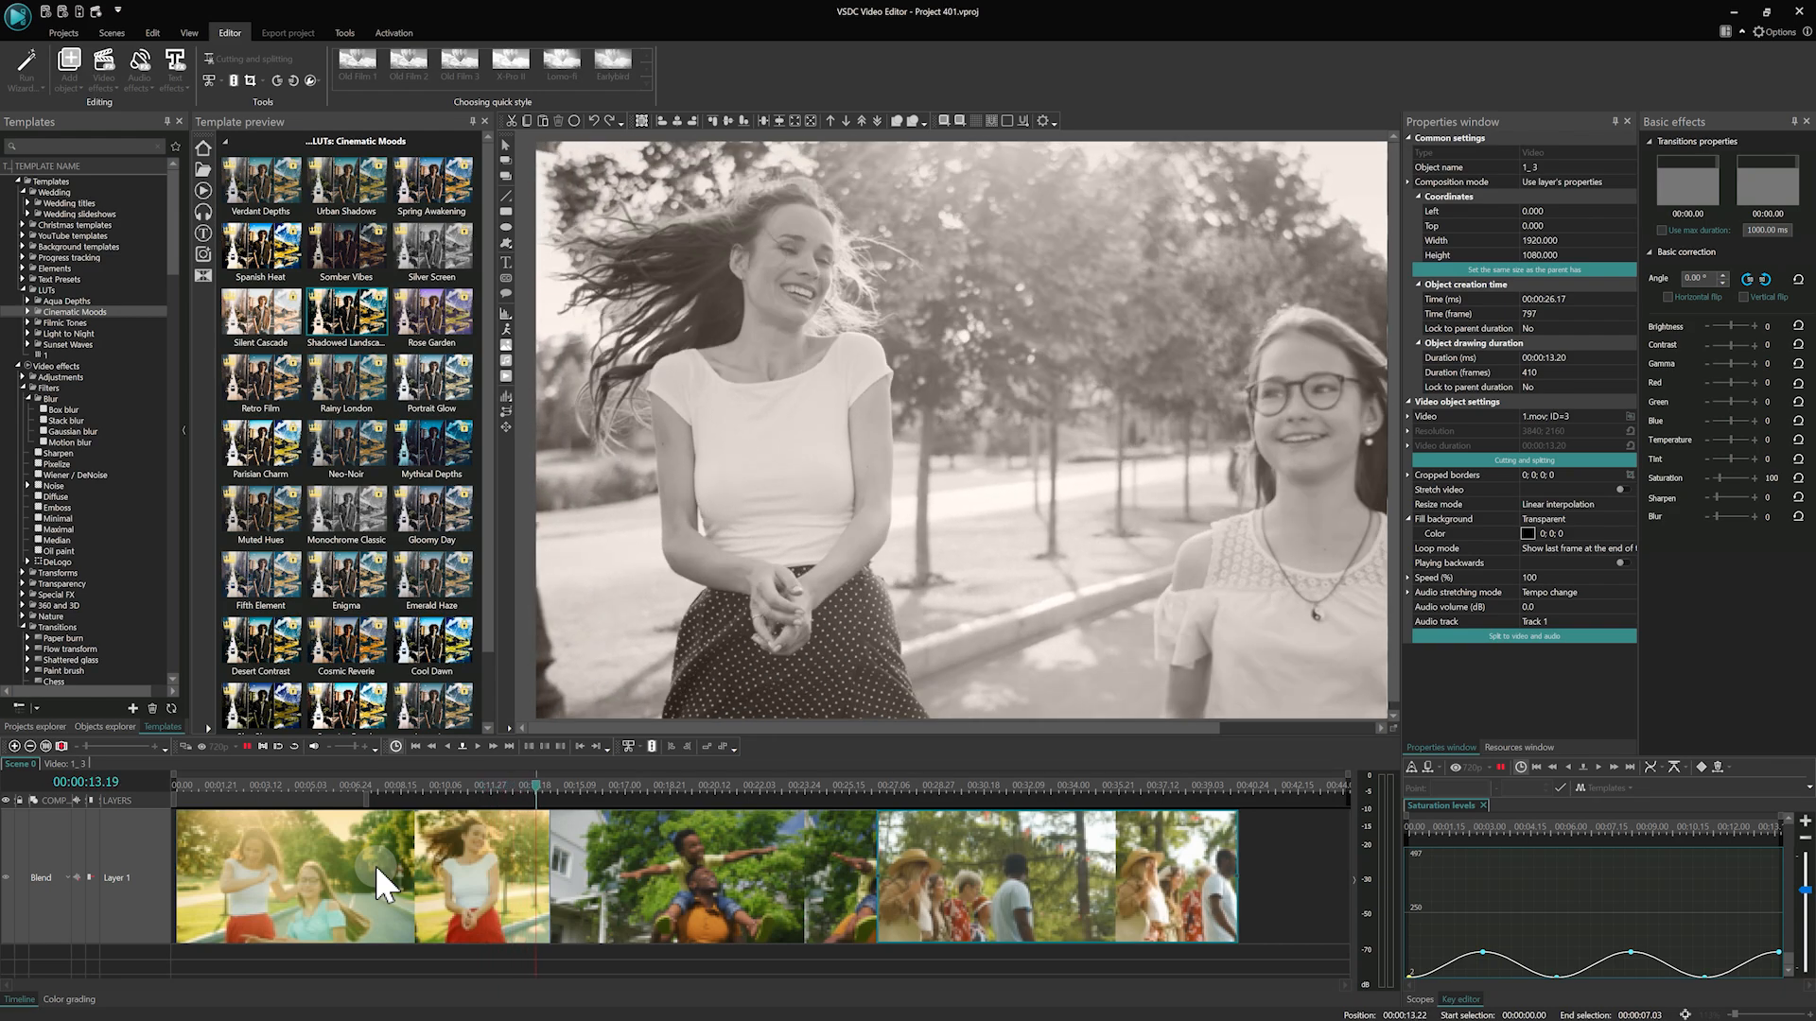
Select the first park clip of the woman and girl on the timeline.
left_click(590, 785)
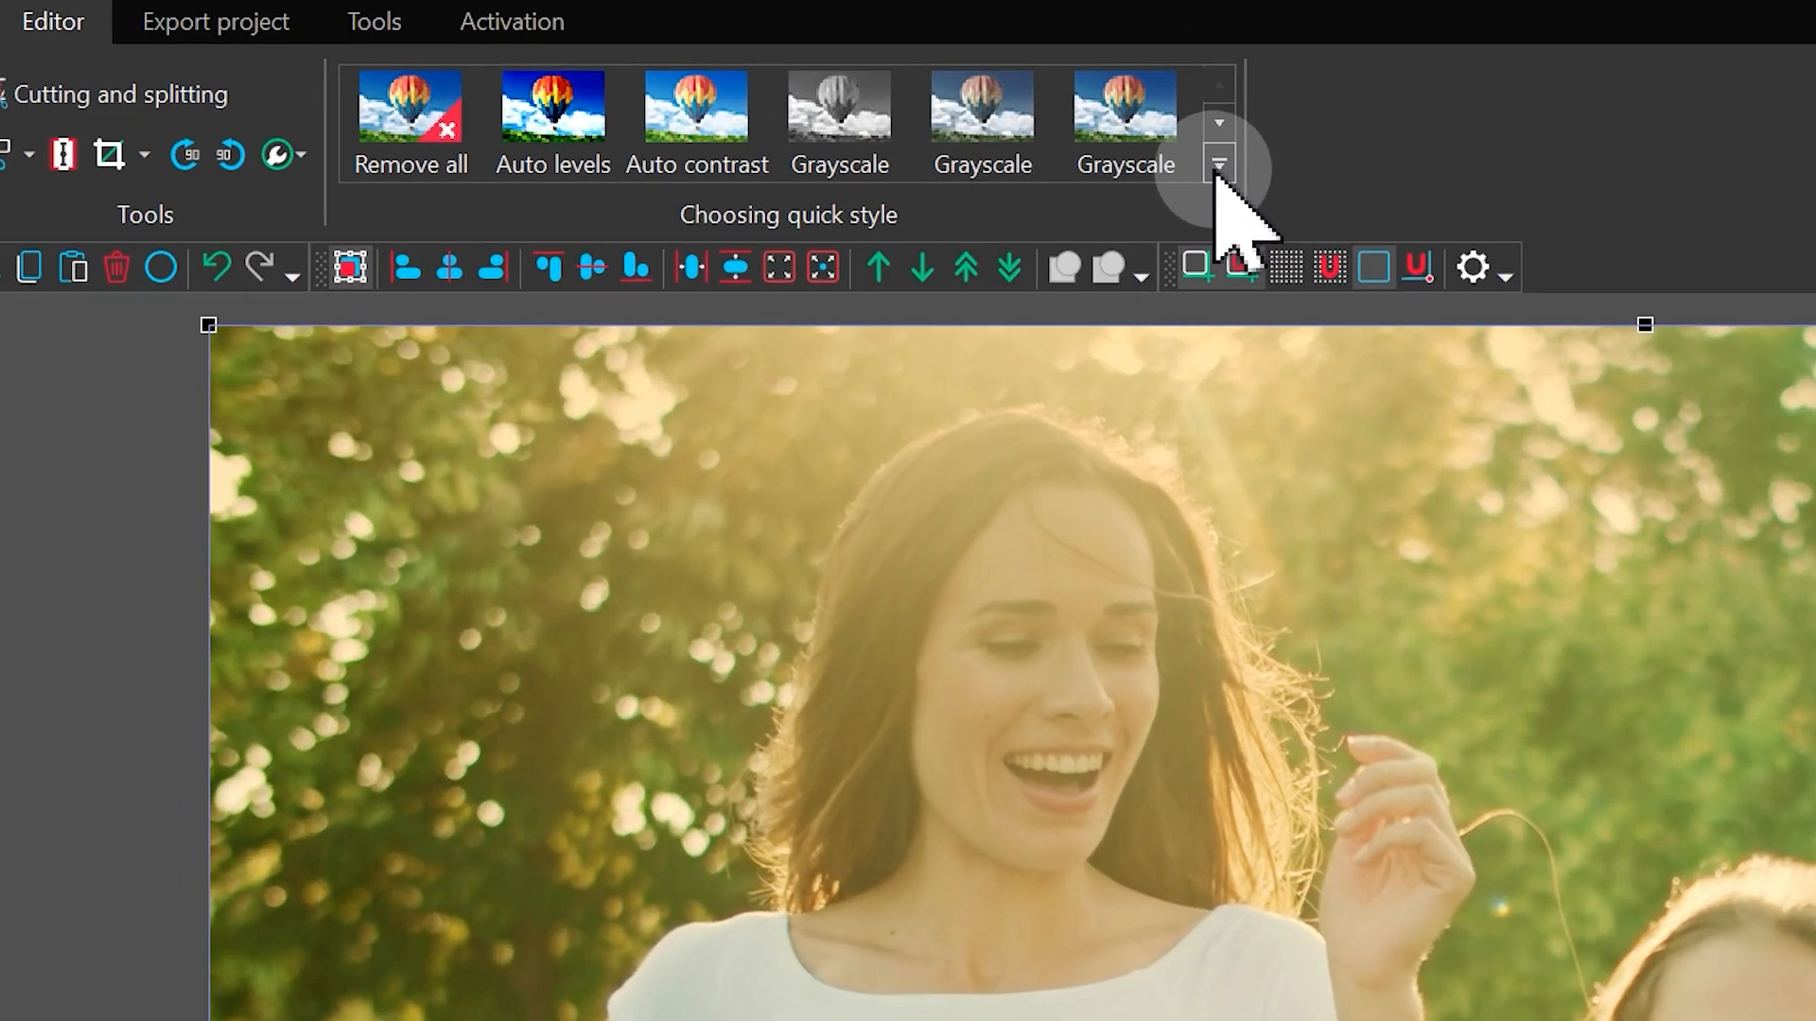
Try Grayscale 100% from the quick style gallery, then switch to a warm Temperature style.
left_click(1217, 164)
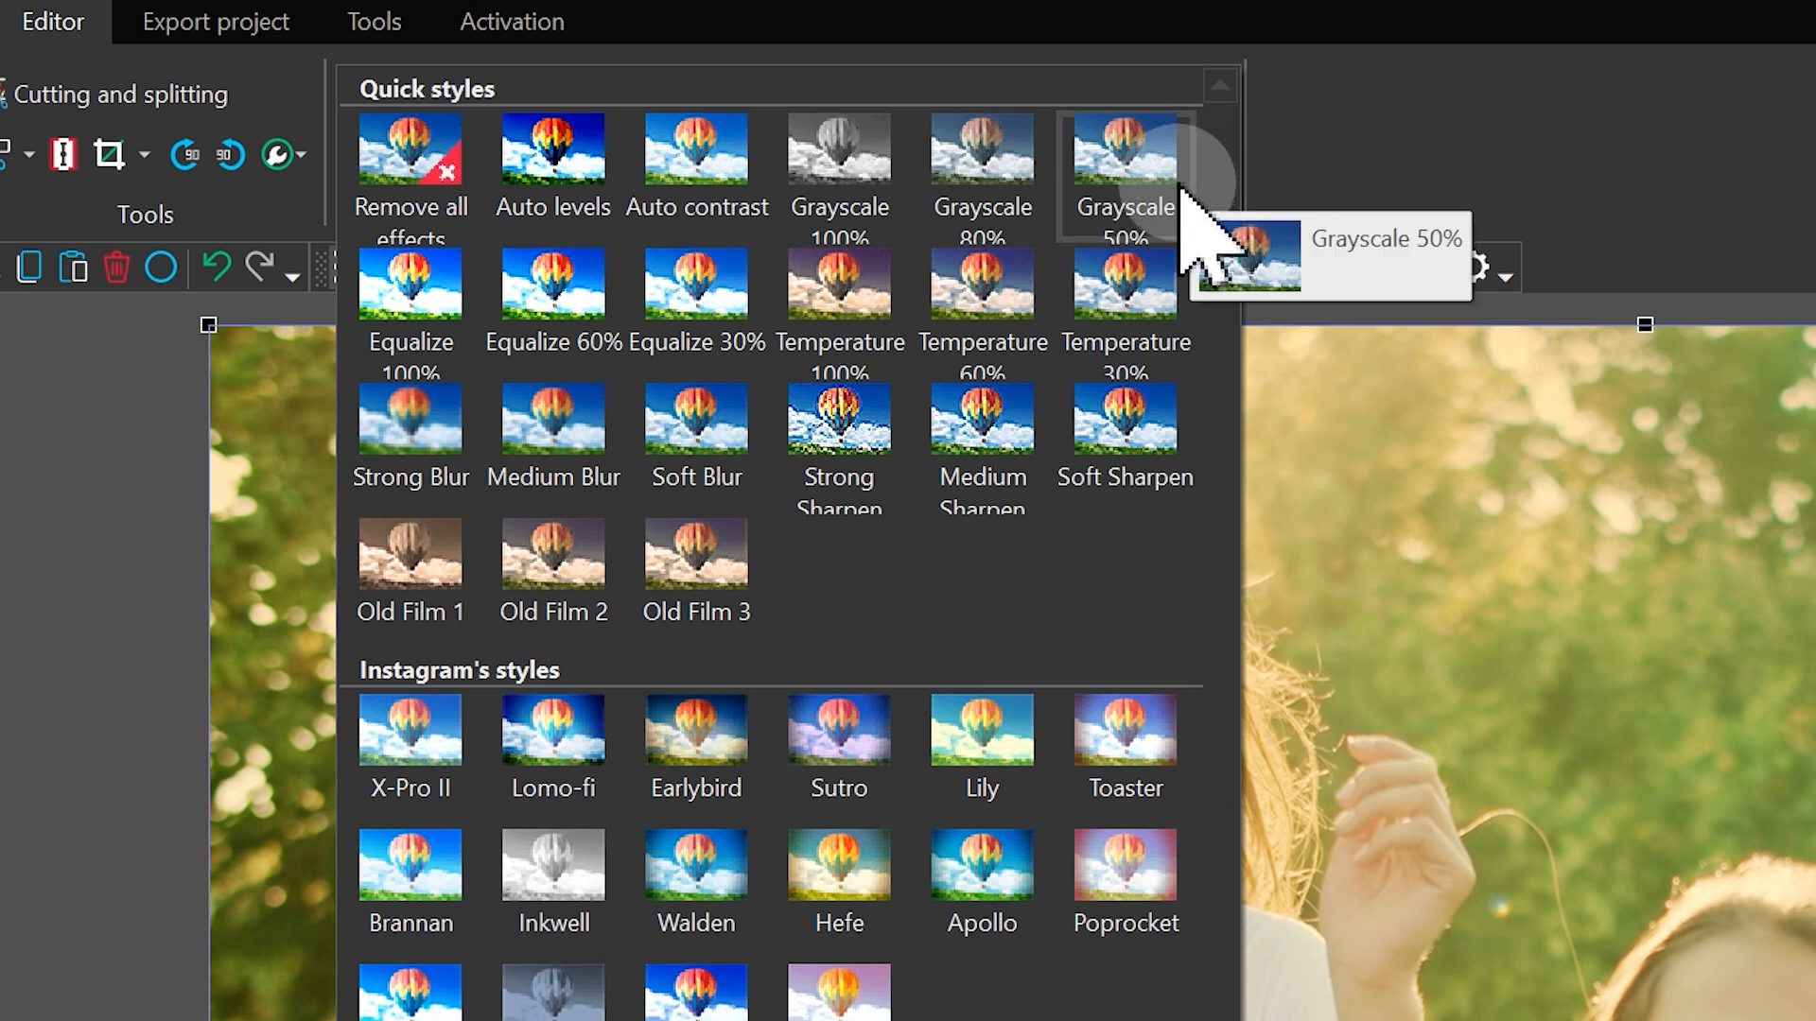
mouse_move(915, 220)
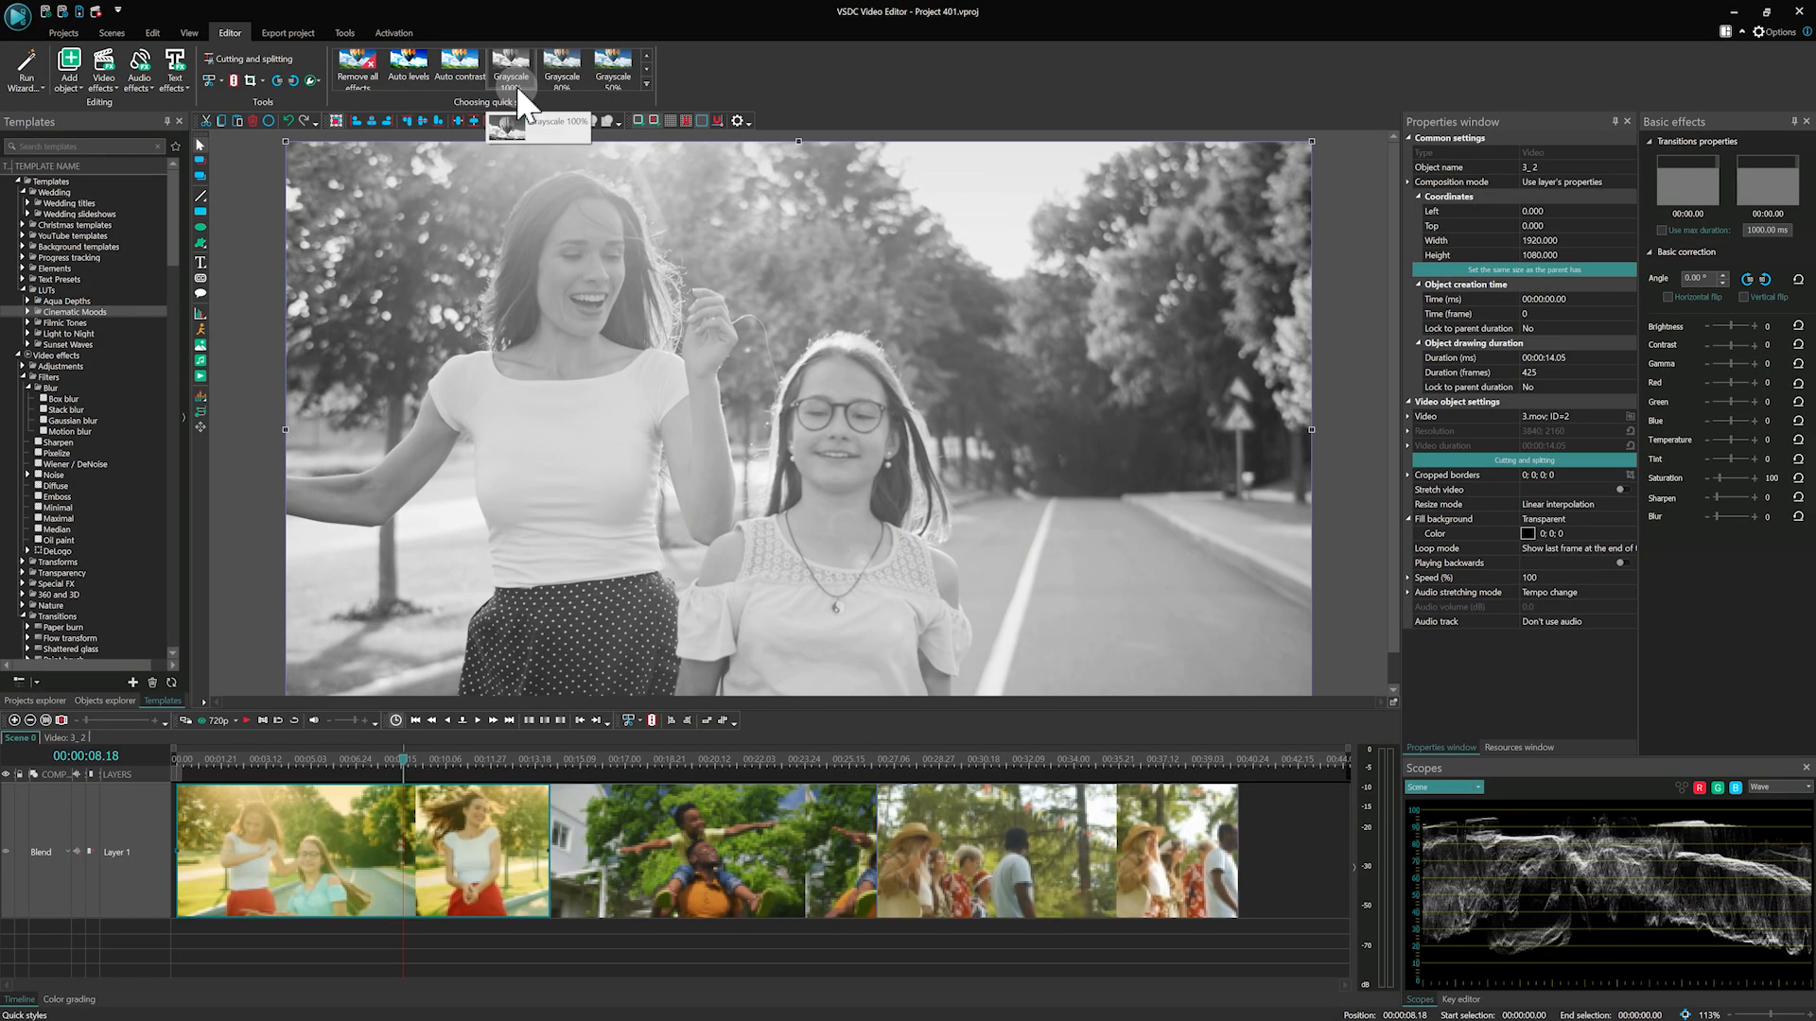
mouse_move(552, 191)
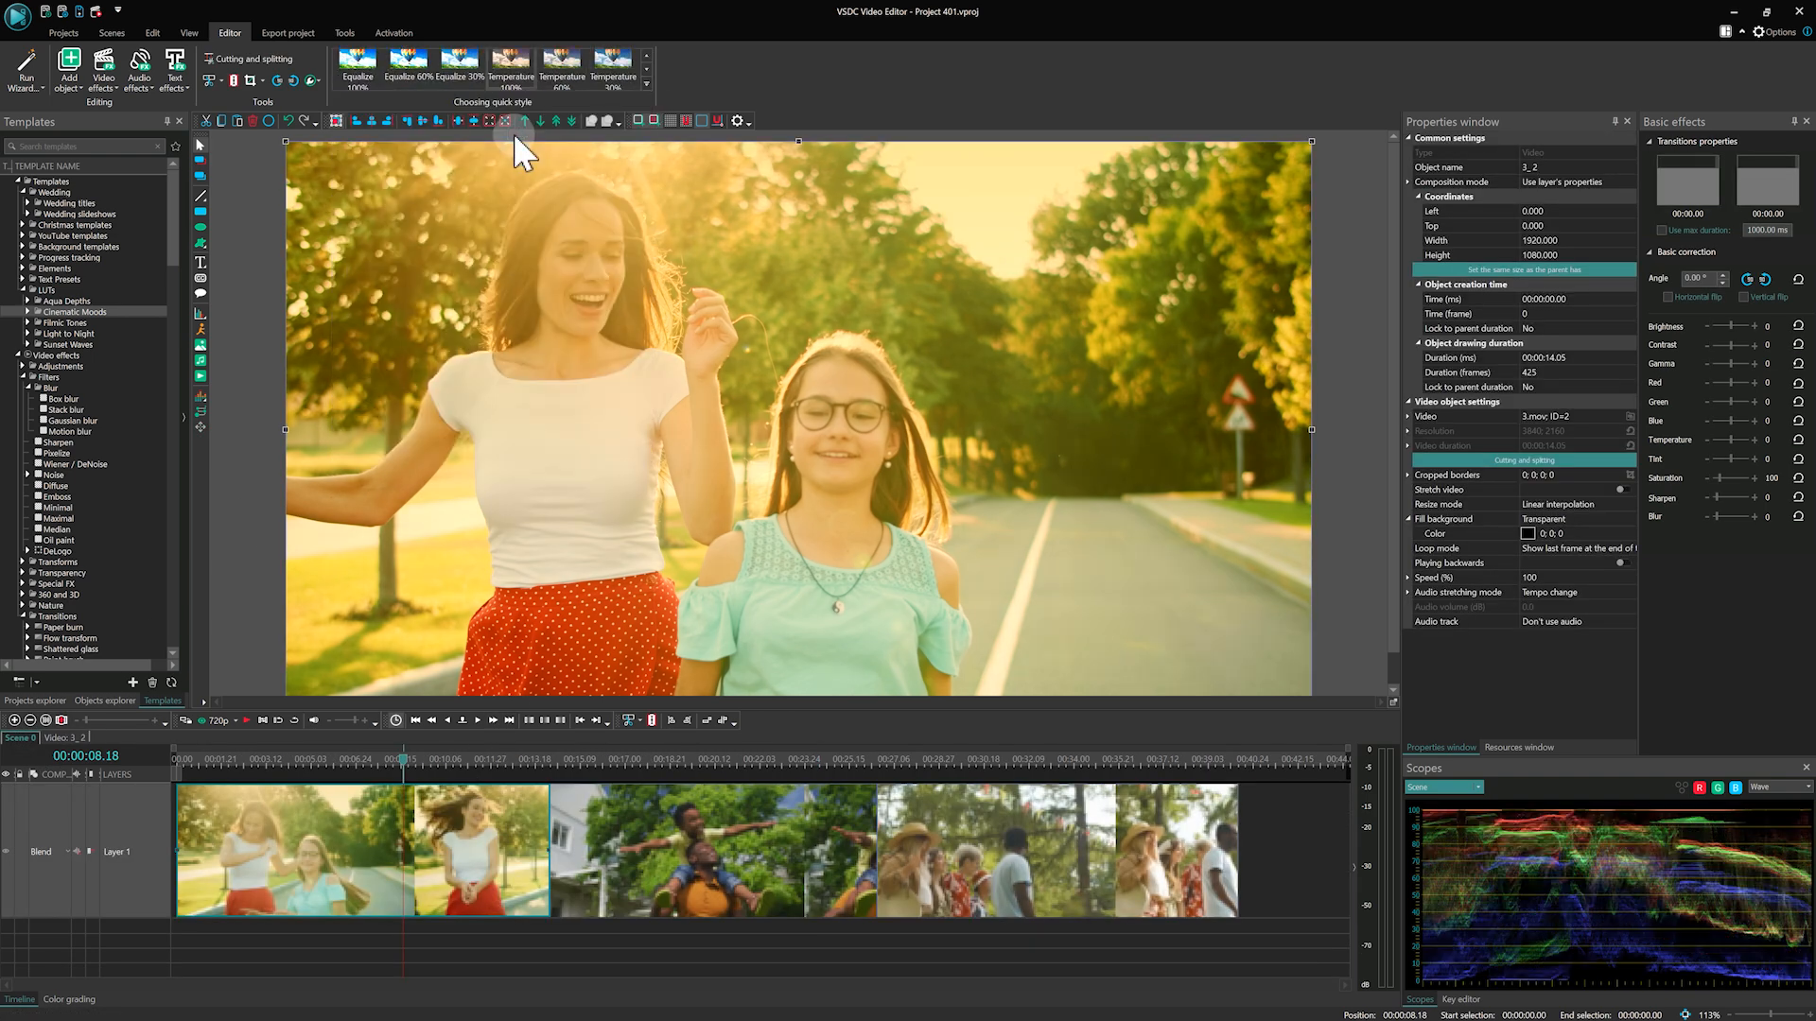
left_click(647, 87)
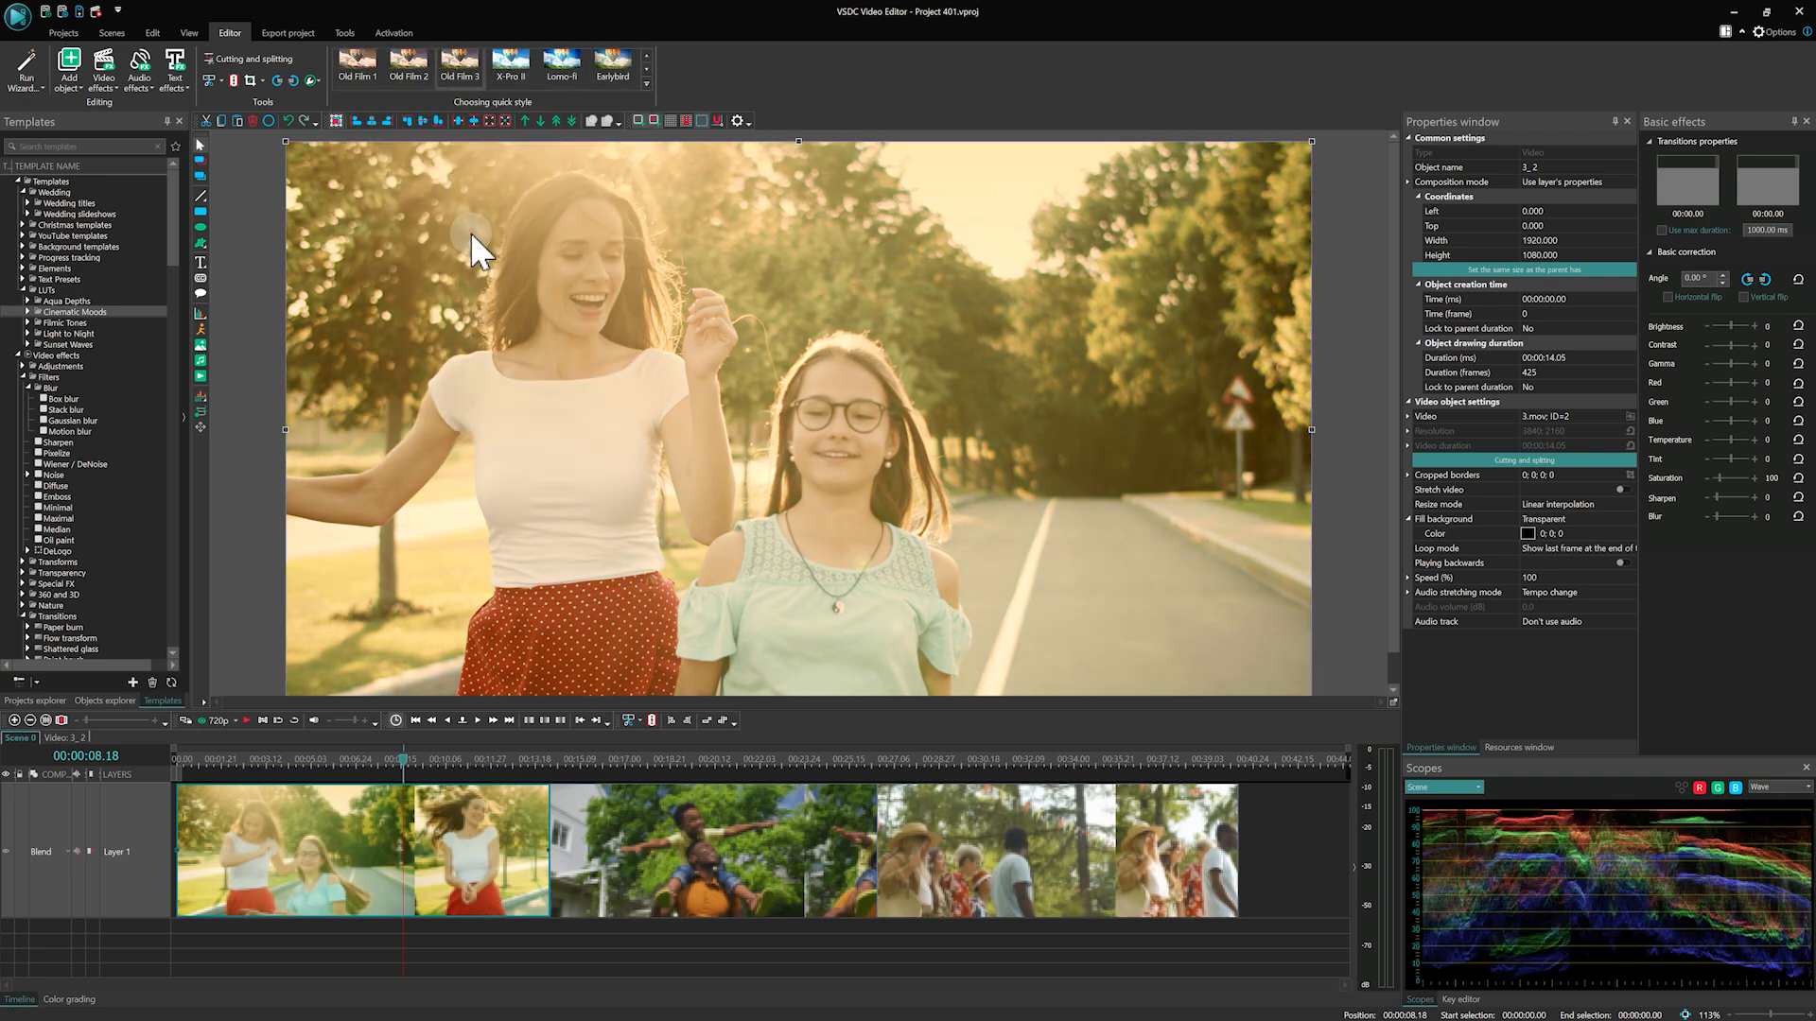
Select the father-and-son clip, moving the playhead onto it.
left_click(408, 66)
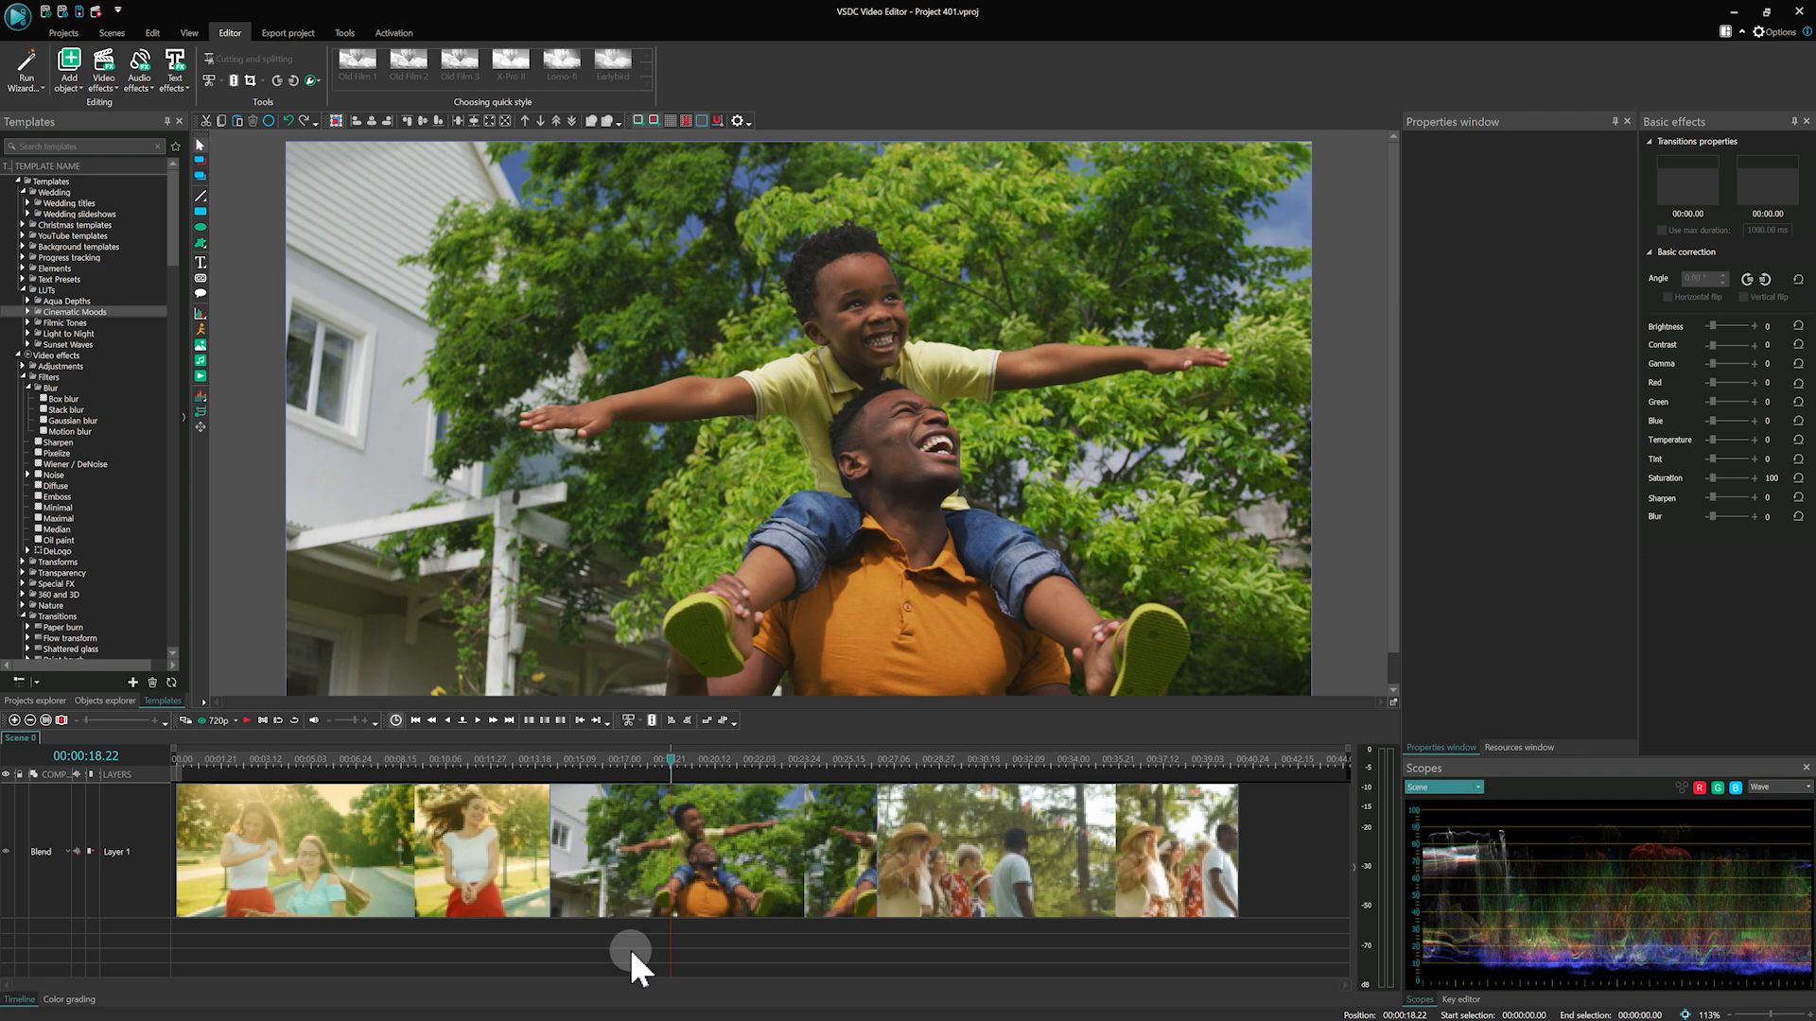
mouse_move(675, 897)
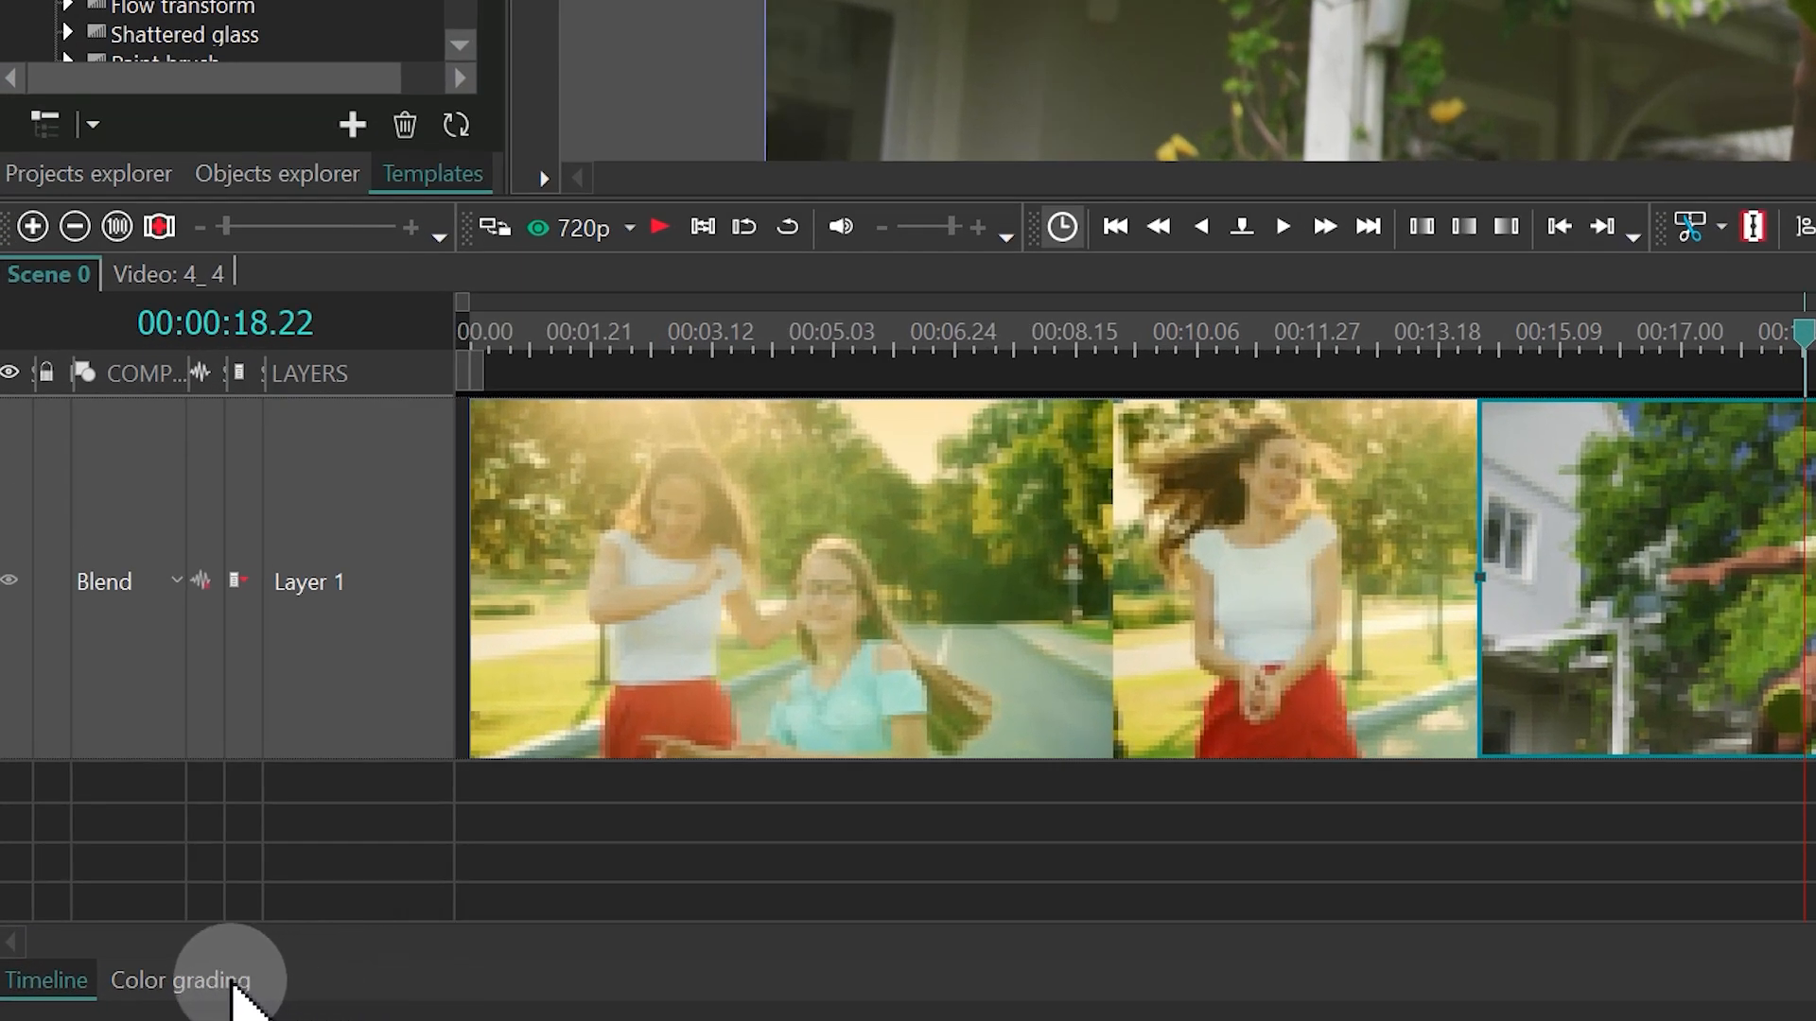
Bring up the color grading wheels for the father-and-son clip.
left_click(180, 980)
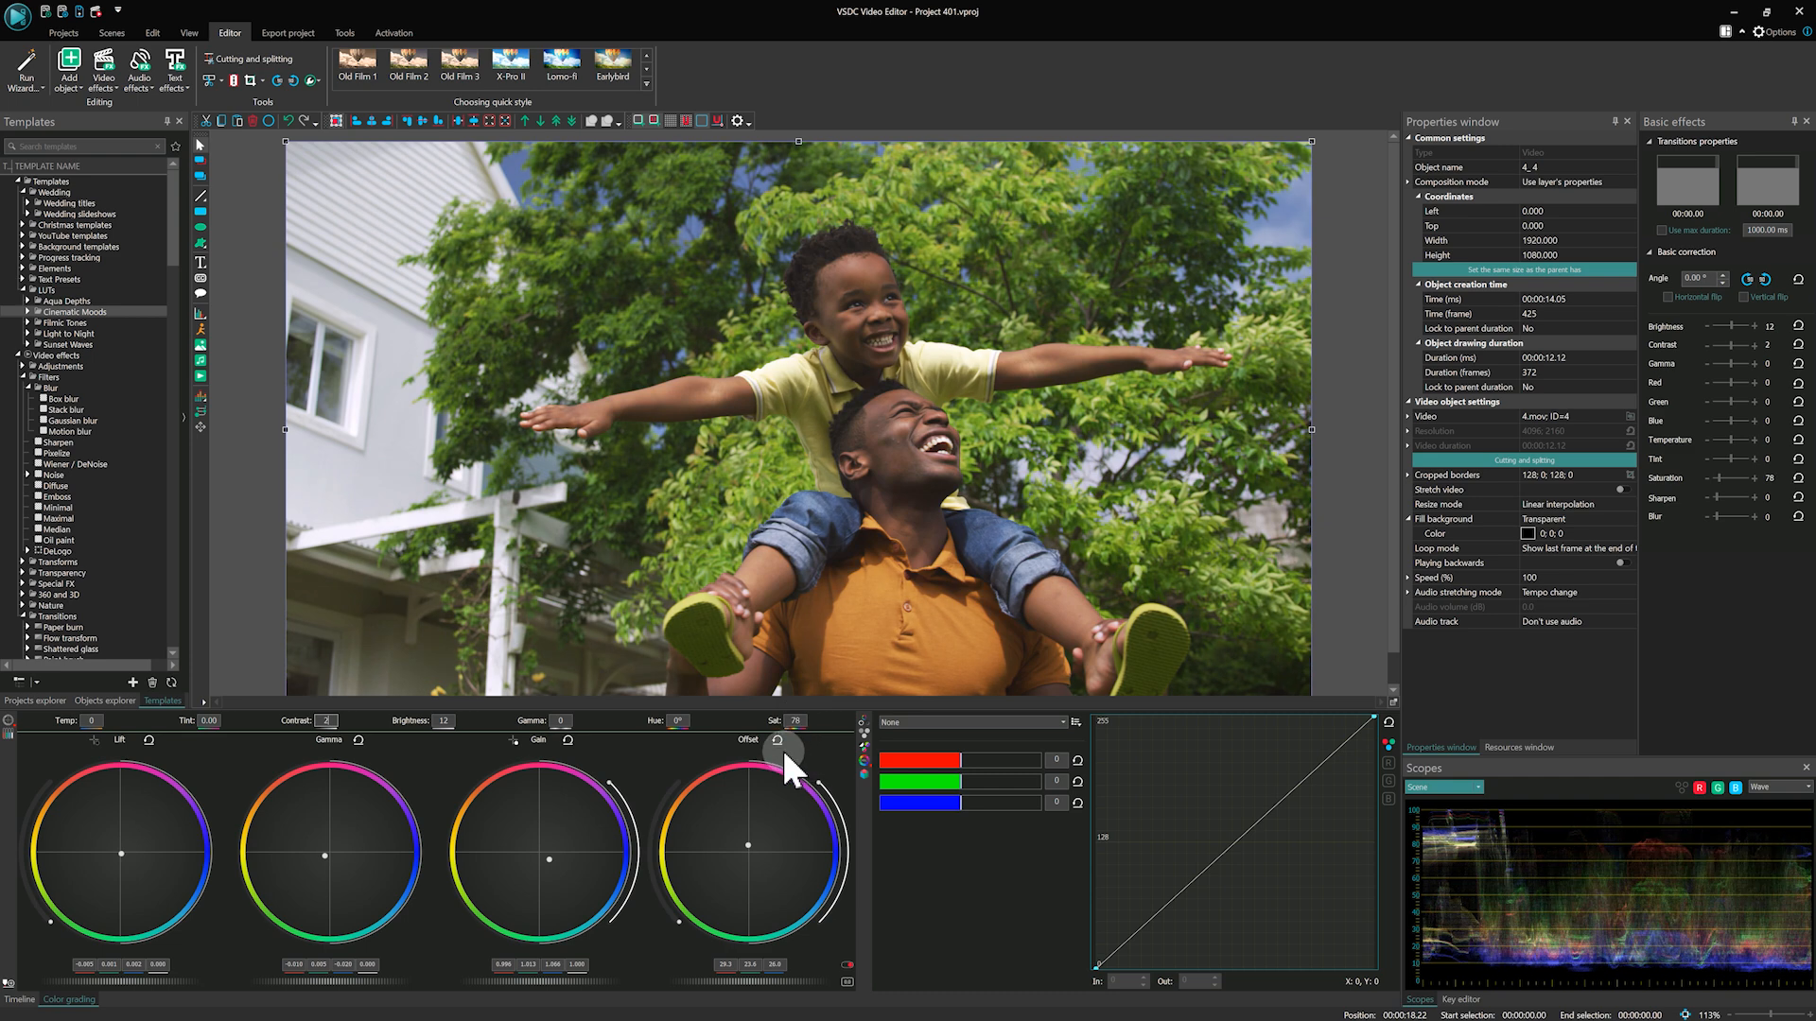
mouse_move(289, 765)
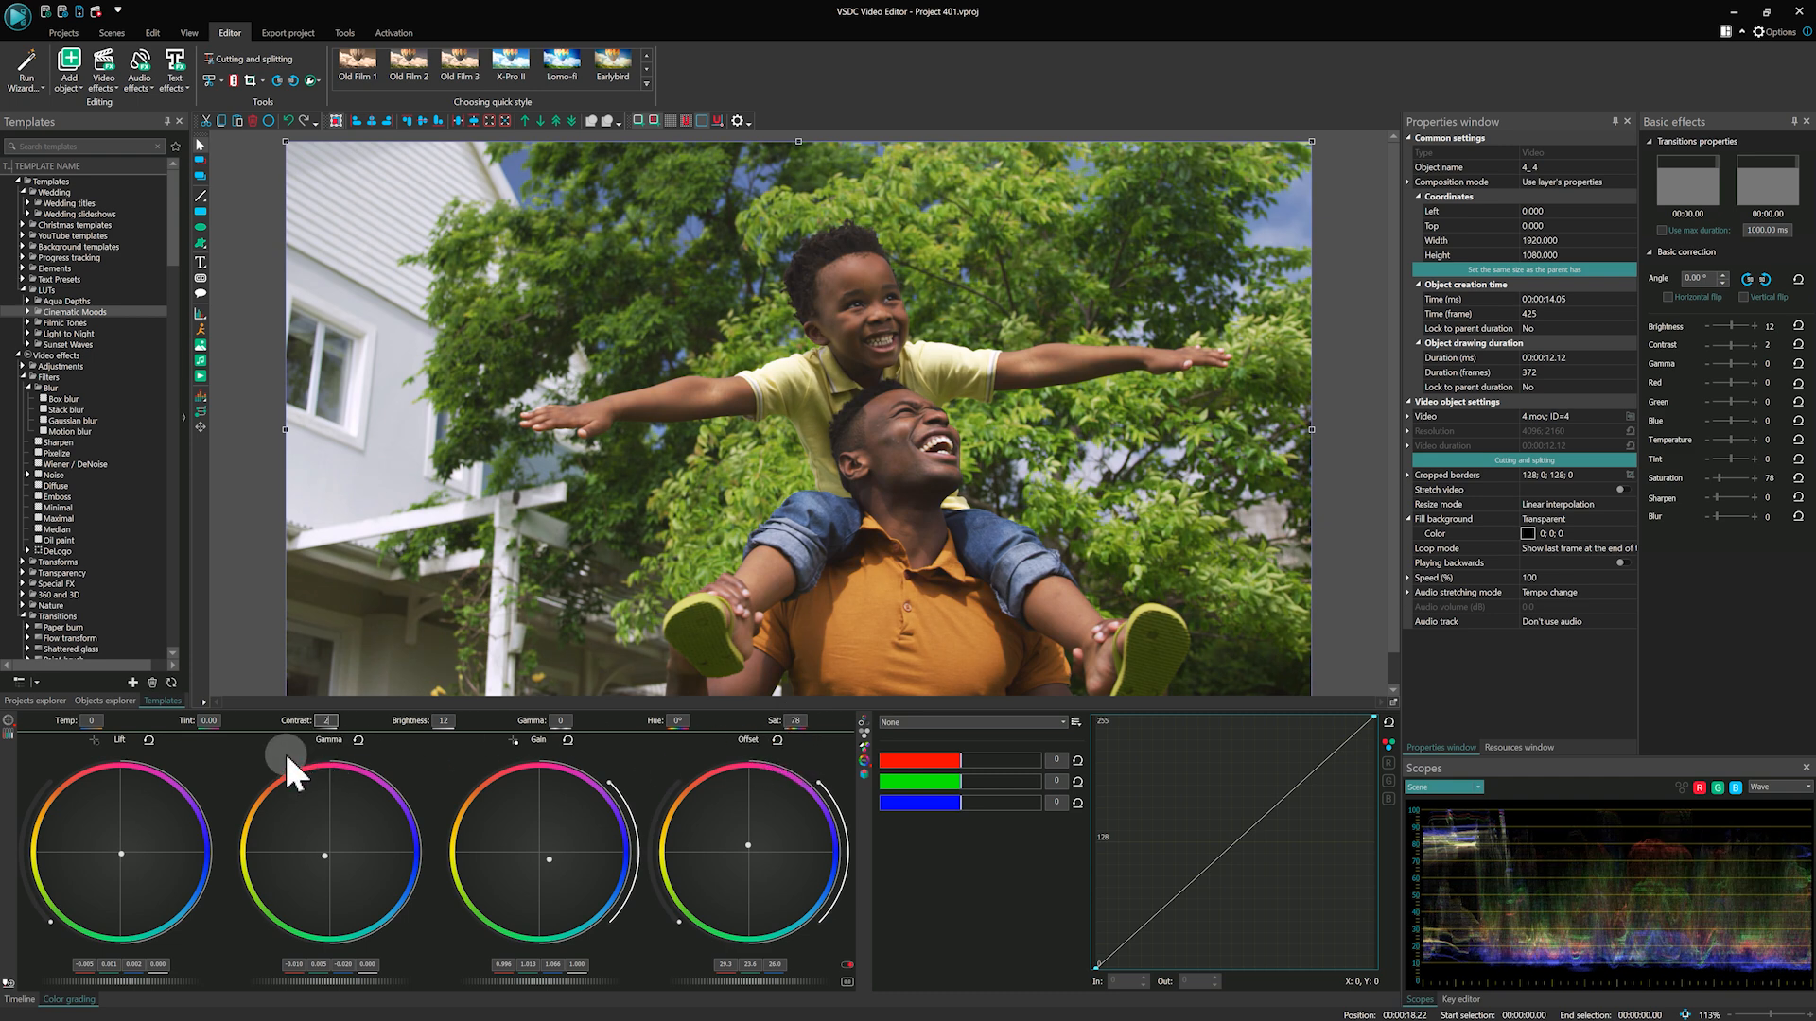
mouse_move(729, 758)
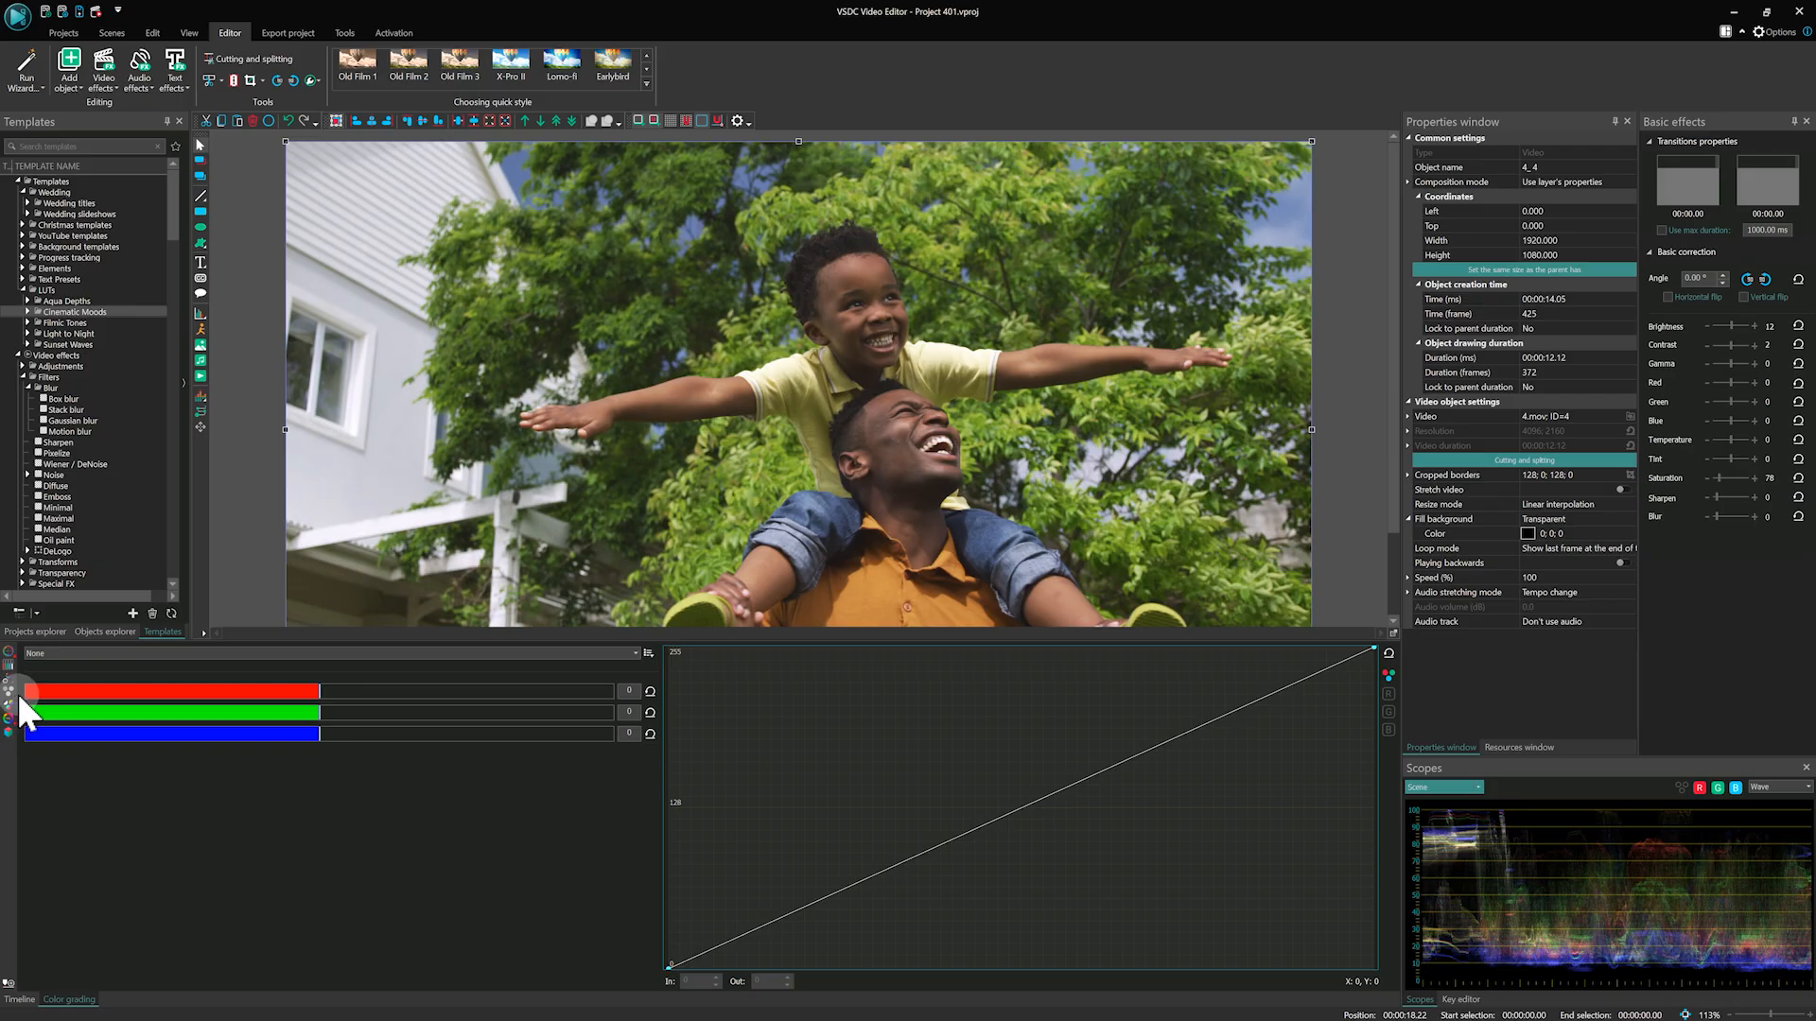
mouse_move(1491, 855)
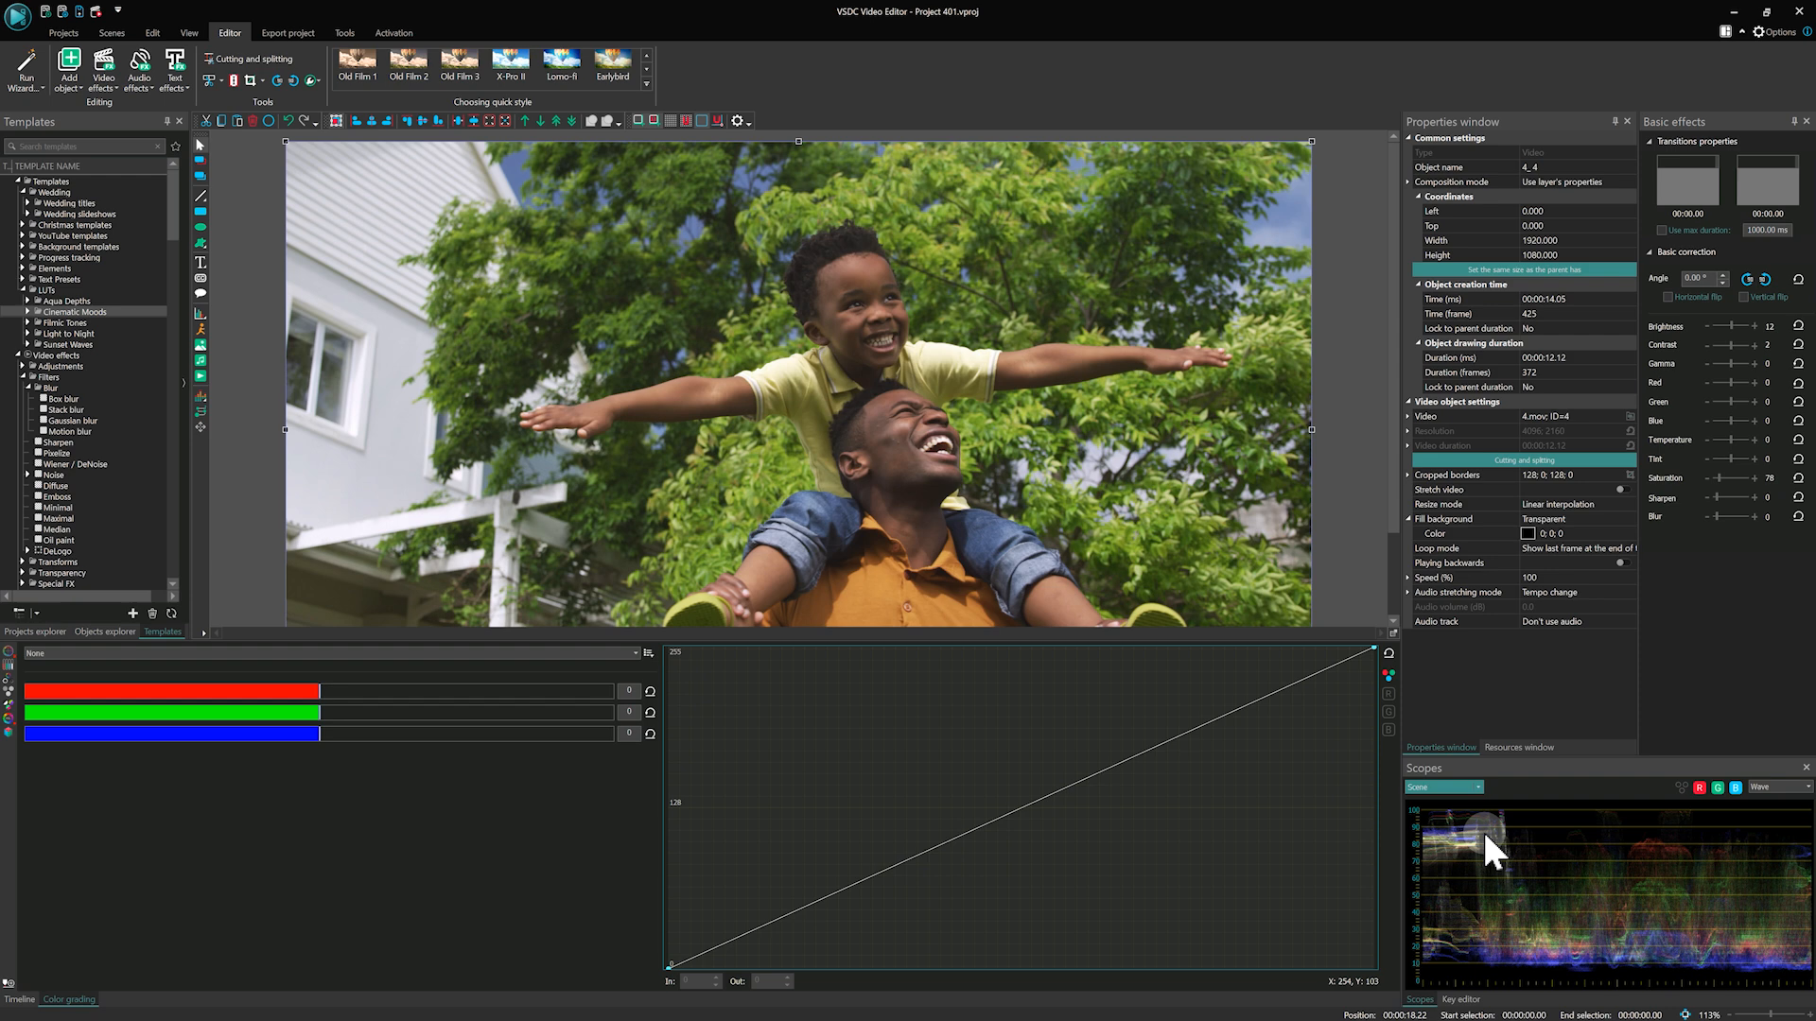
left_click(834, 882)
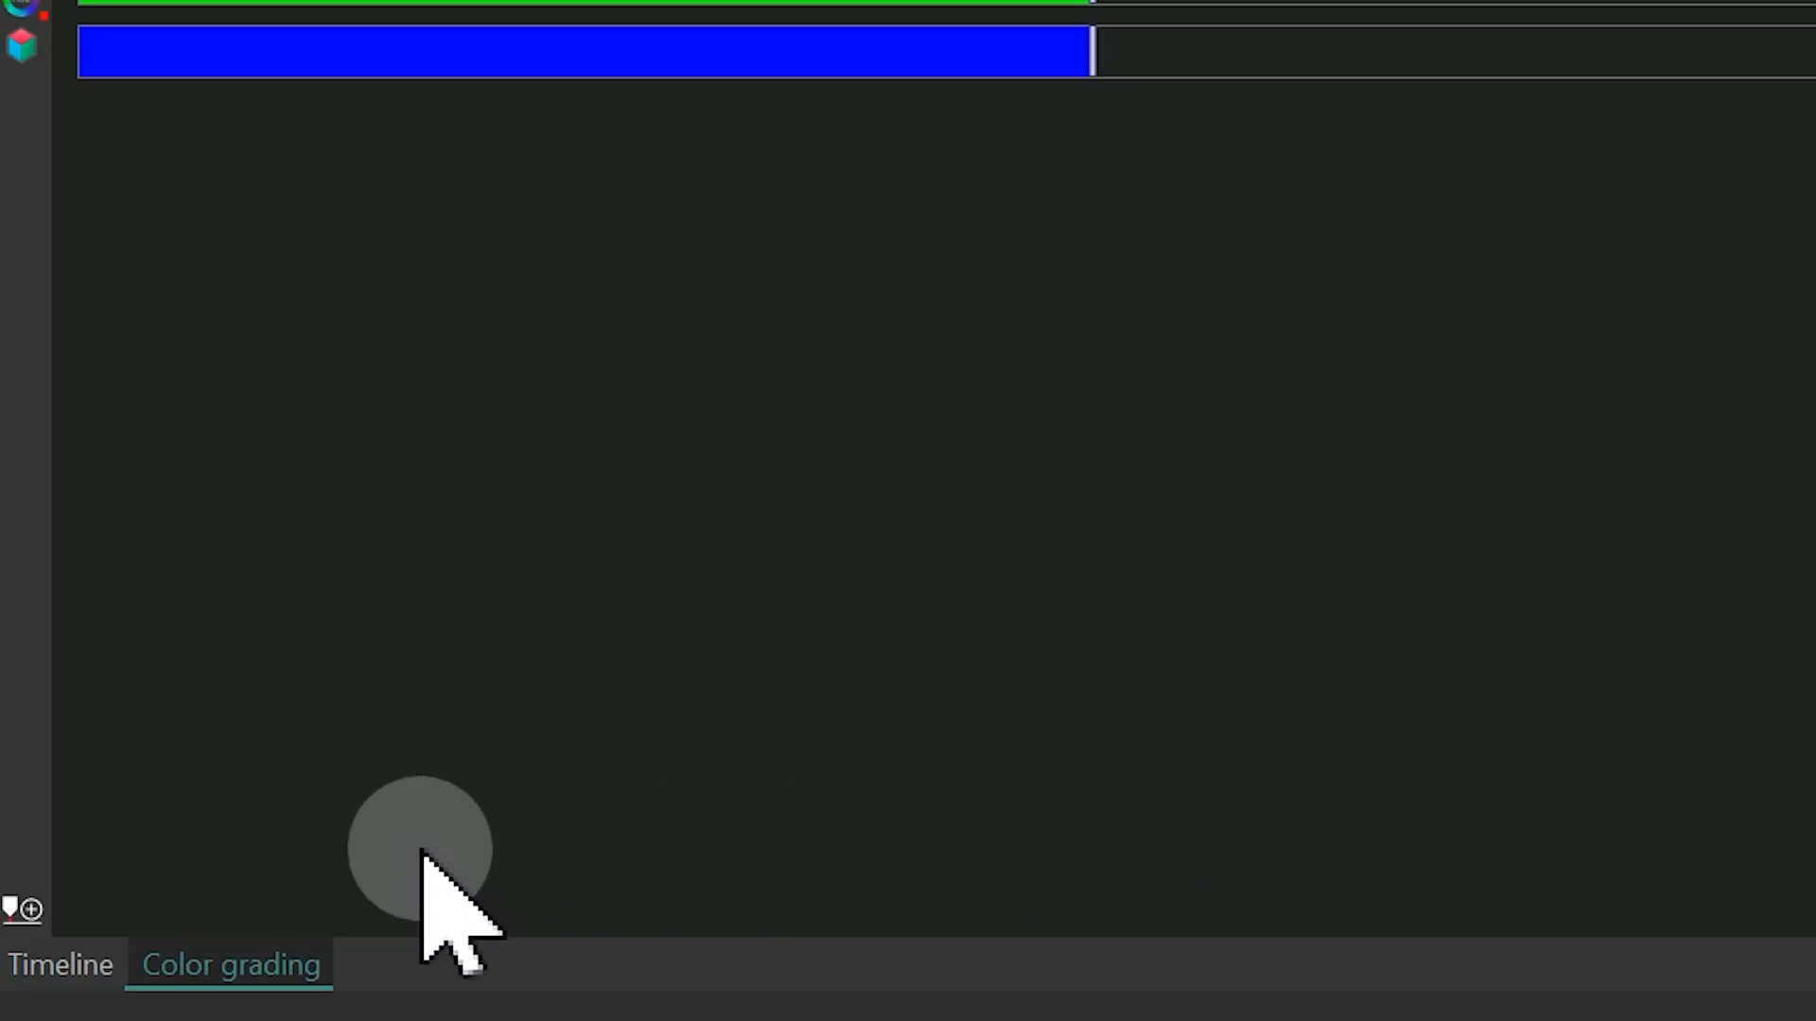
mouse_move(22, 911)
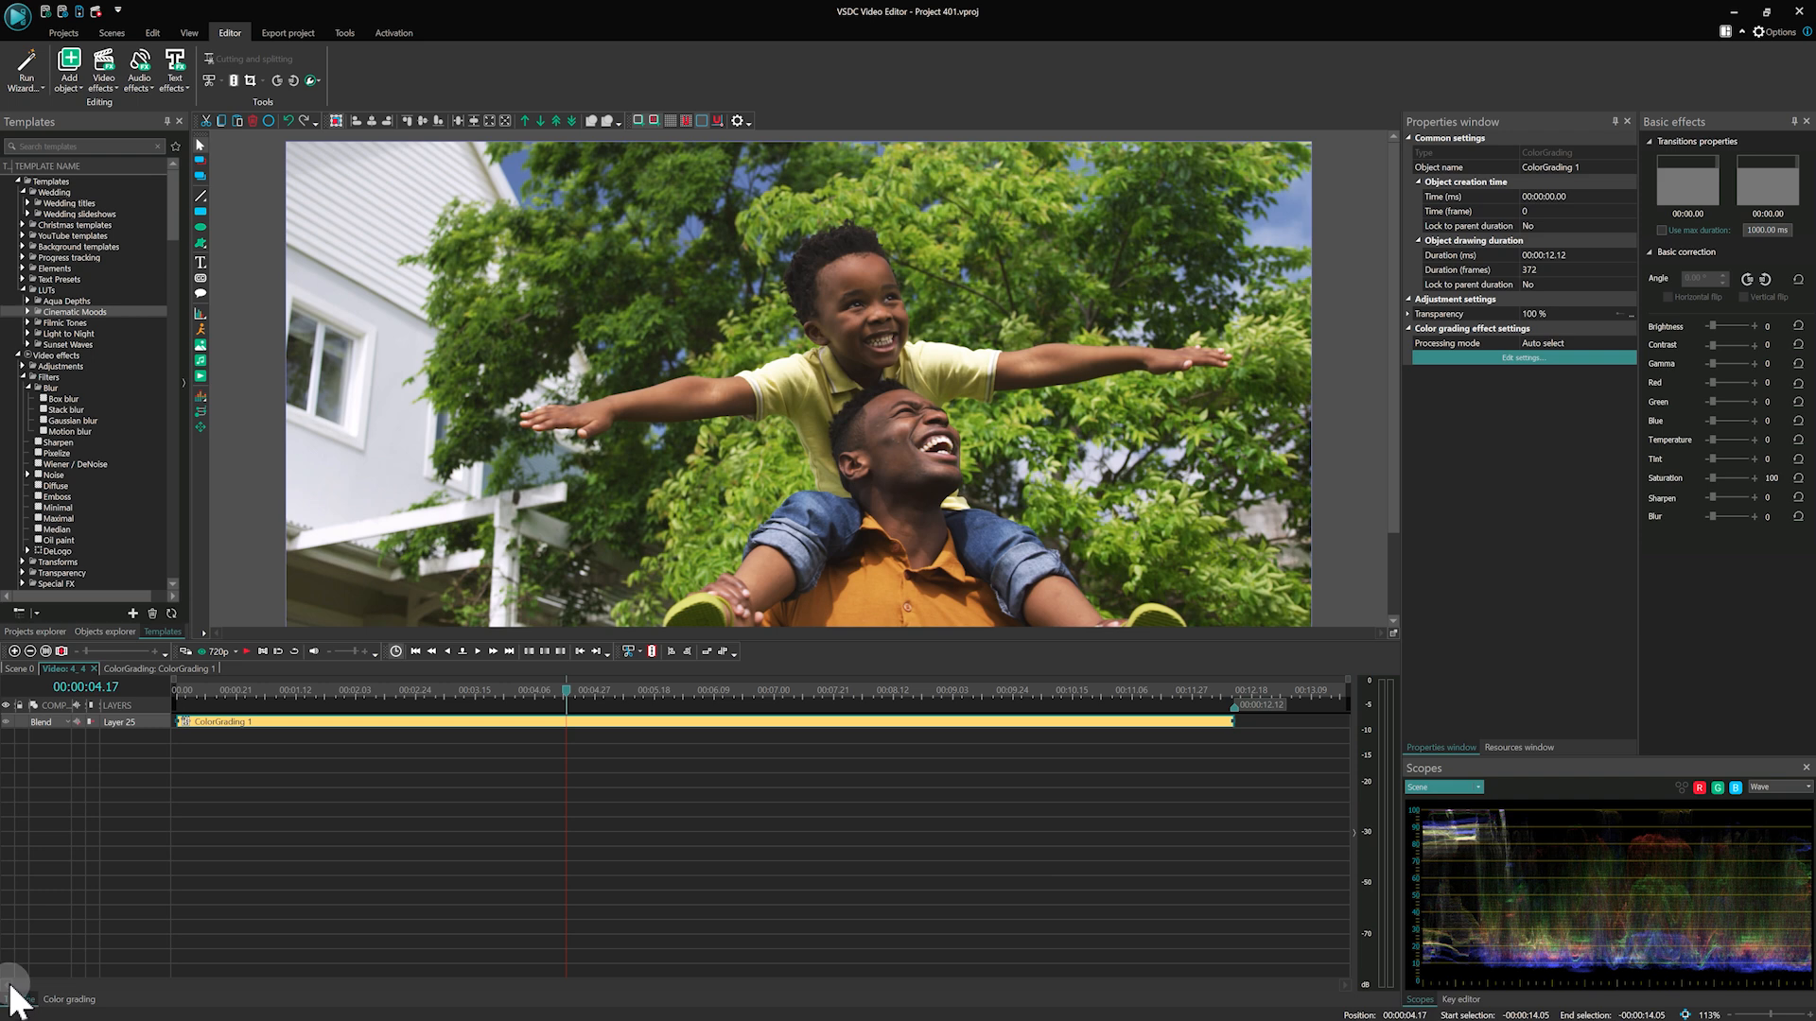
Show the context menu of the LUTs folder in the Templates panel.
right_click(208, 721)
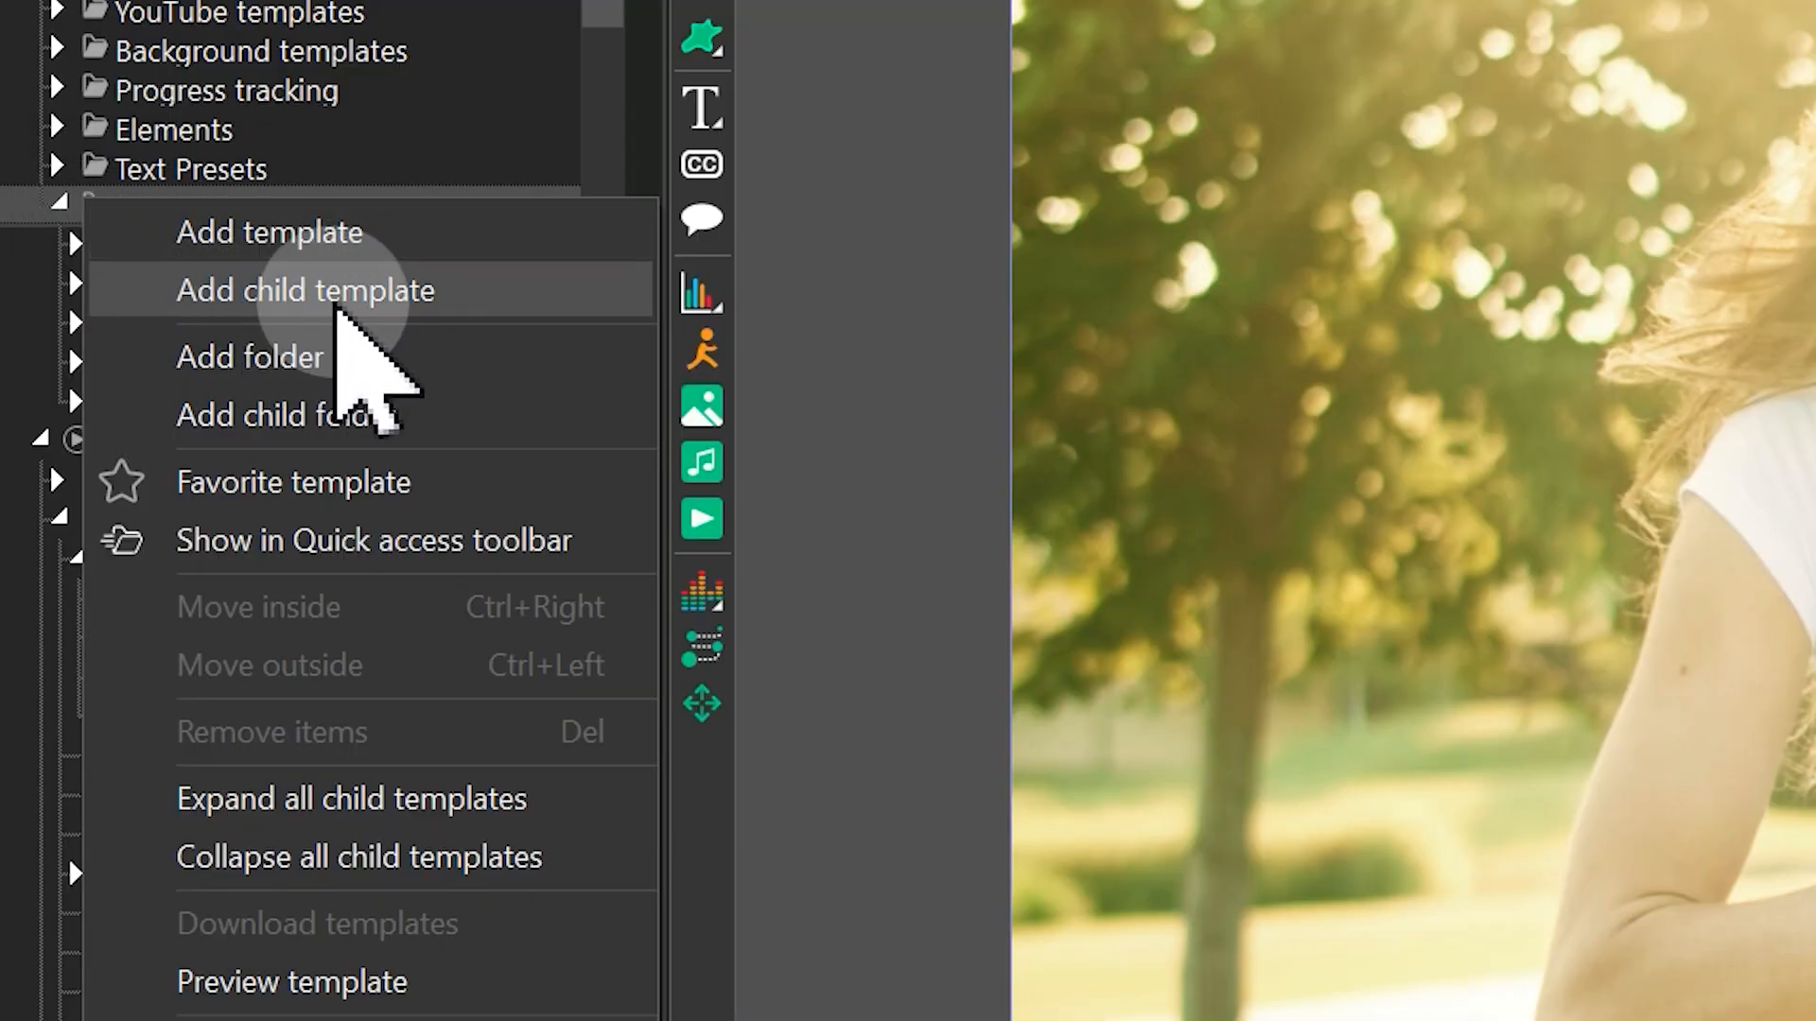
Add the father-and-son grade as a child template under LUTs.
left_click(250, 356)
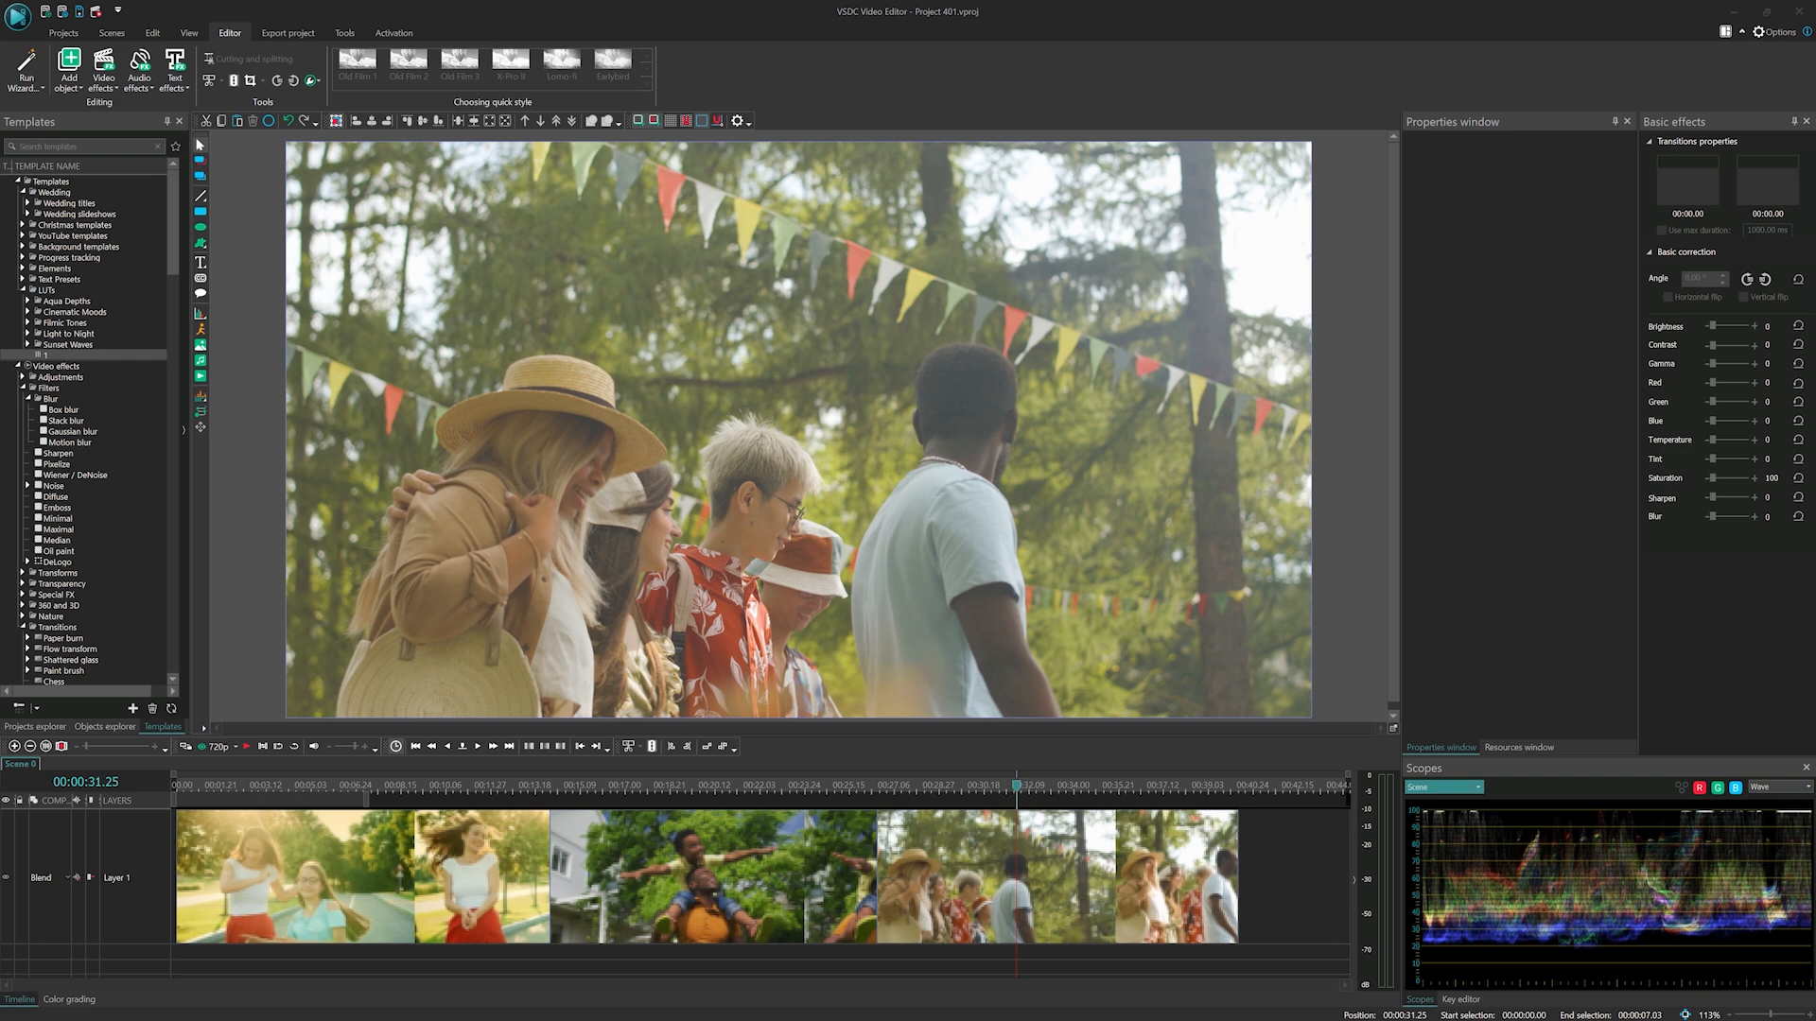
Attempt to export the project and dismiss the premium-template unlock notice.
left_click(287, 32)
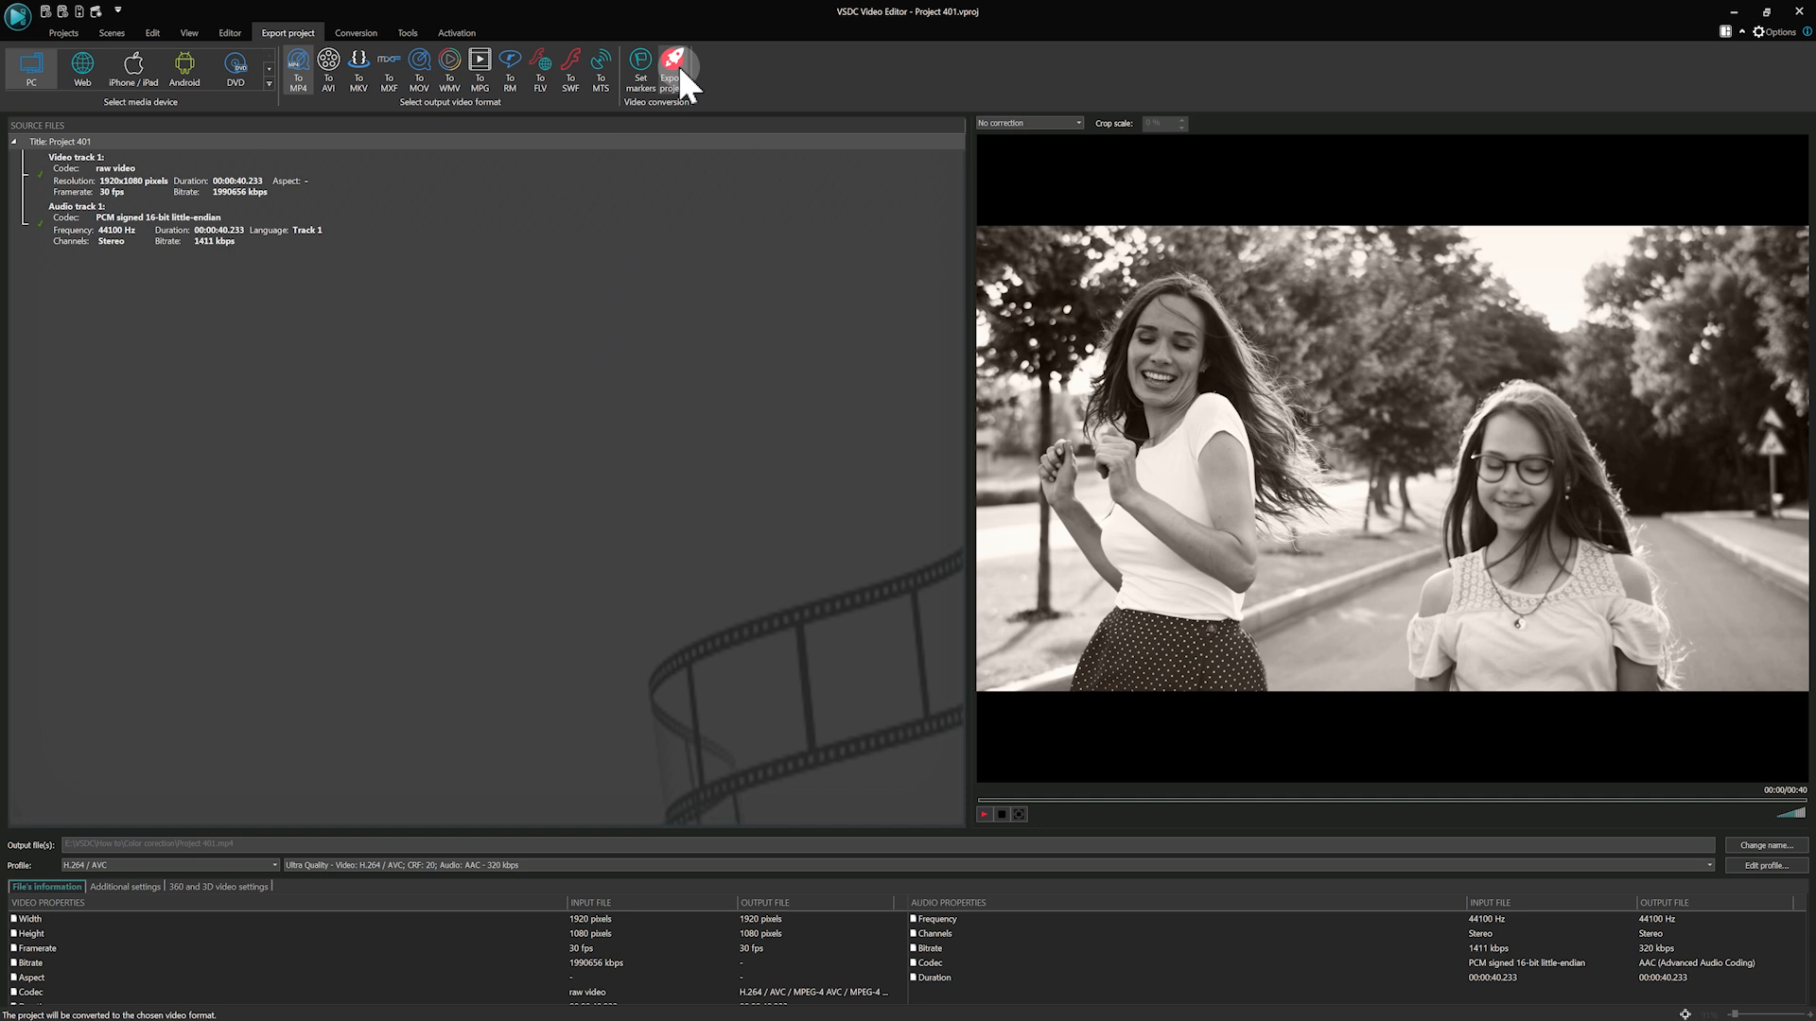
left_click(671, 70)
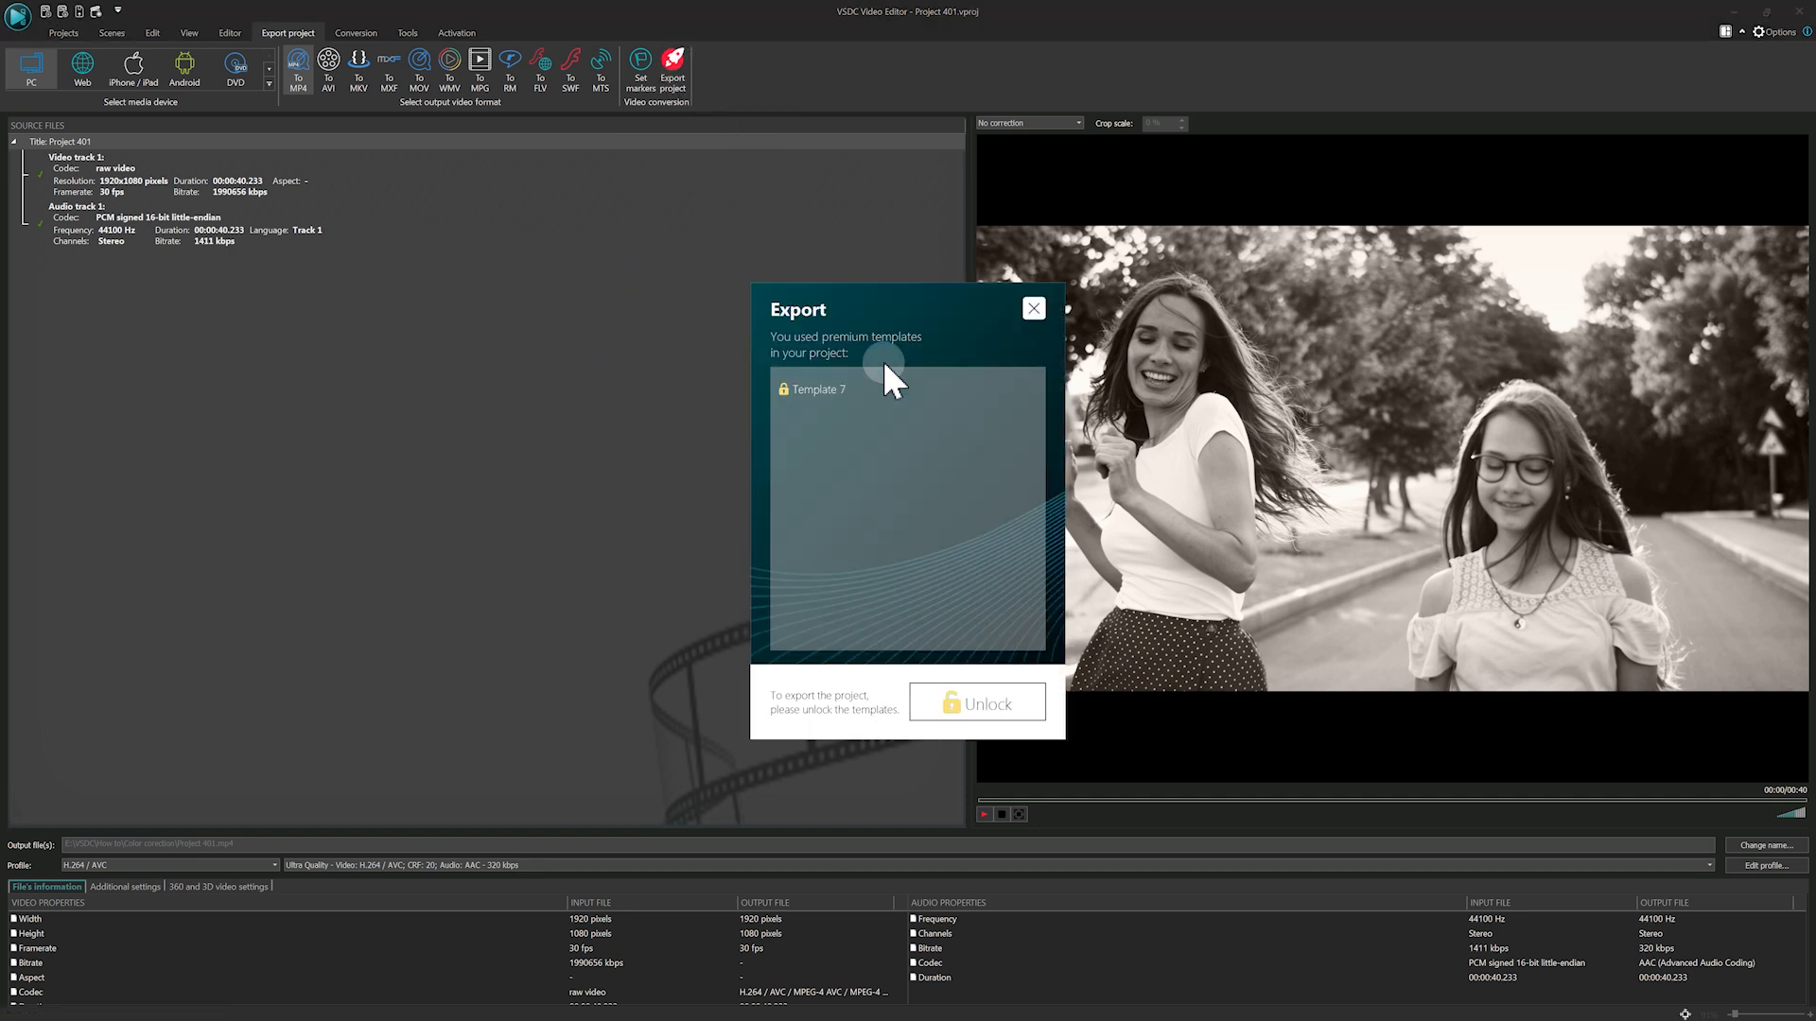
left_click(1031, 308)
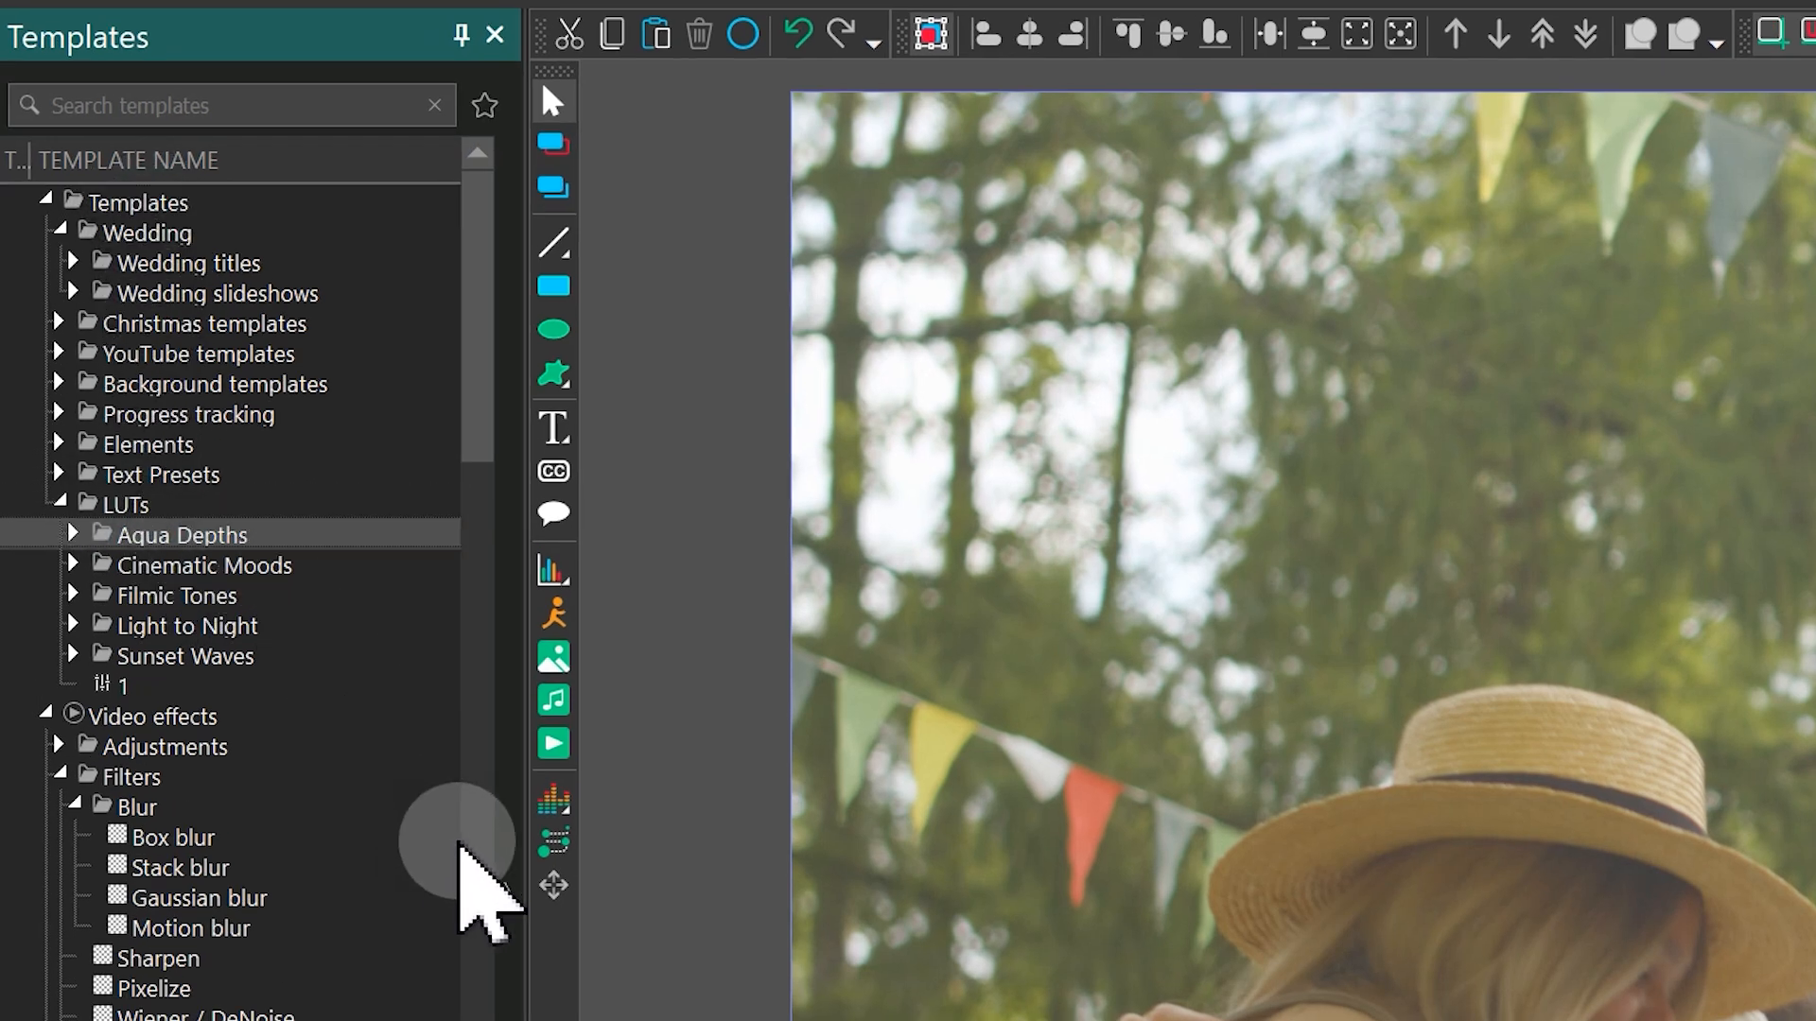
Preview the Aqua Depths and Cinematic Moods LUT packs and pick the Gloomy Day look.
left_click(180, 533)
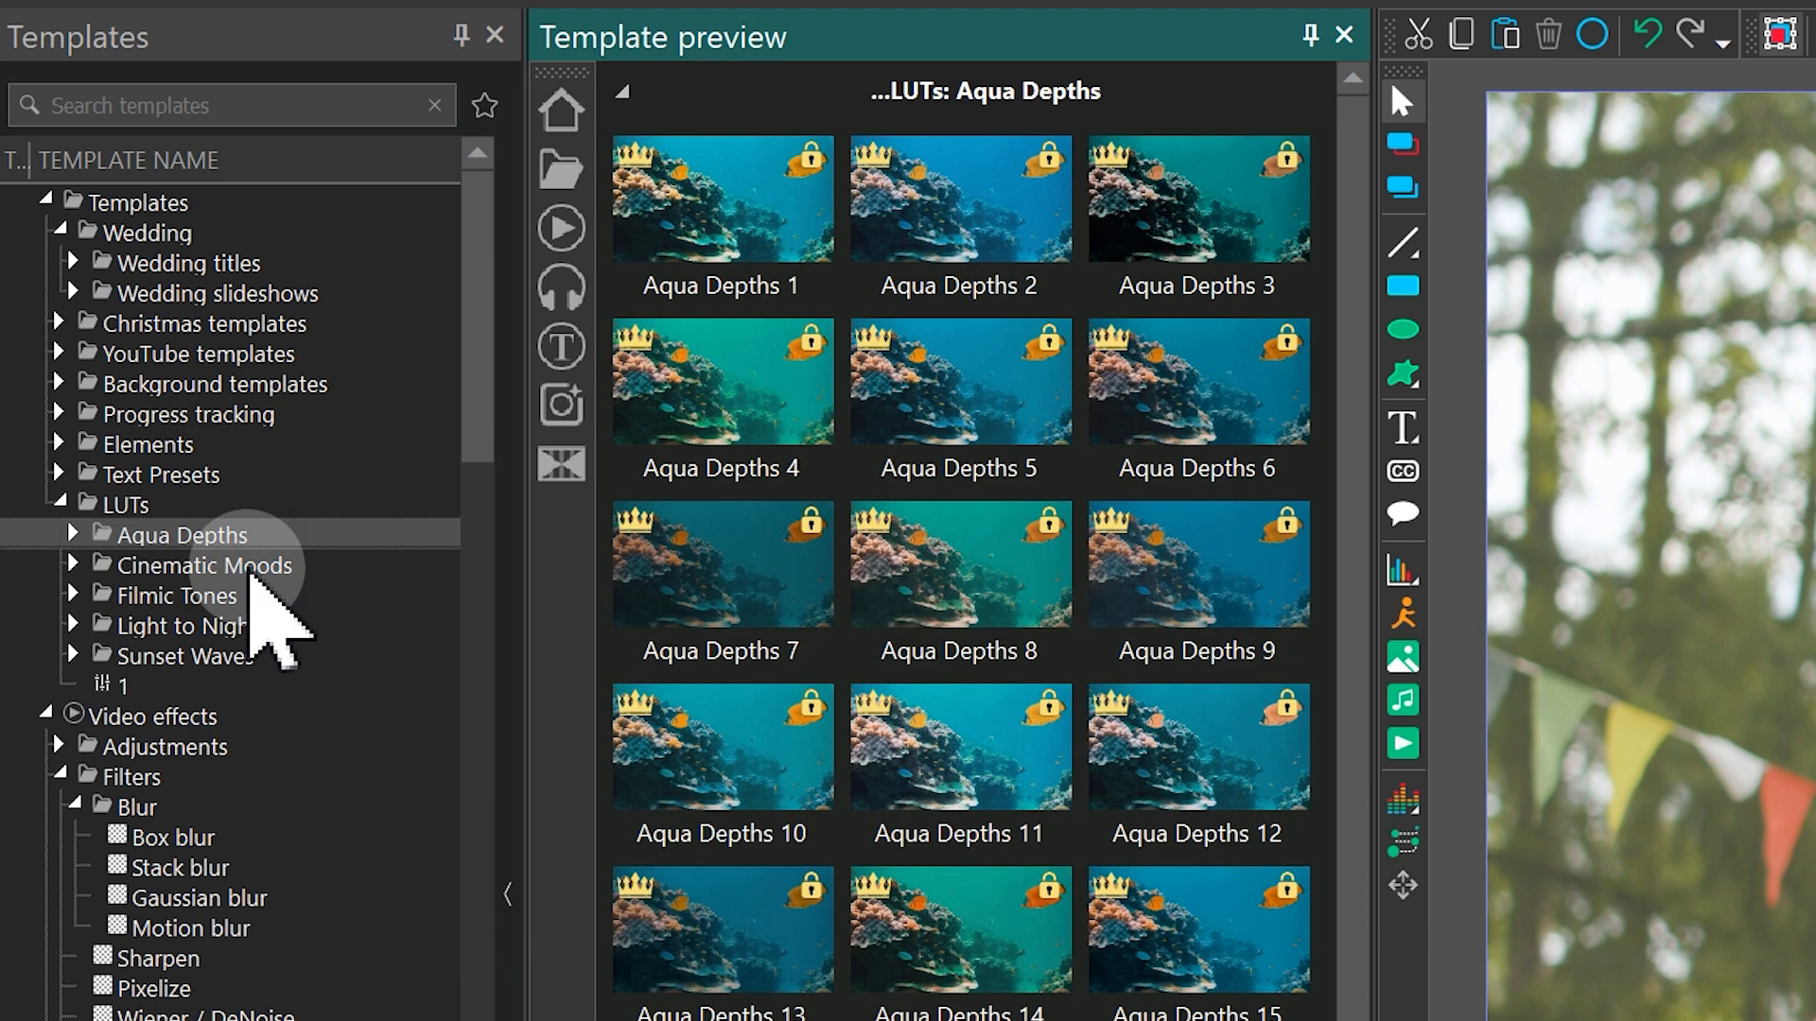
left_click(204, 566)
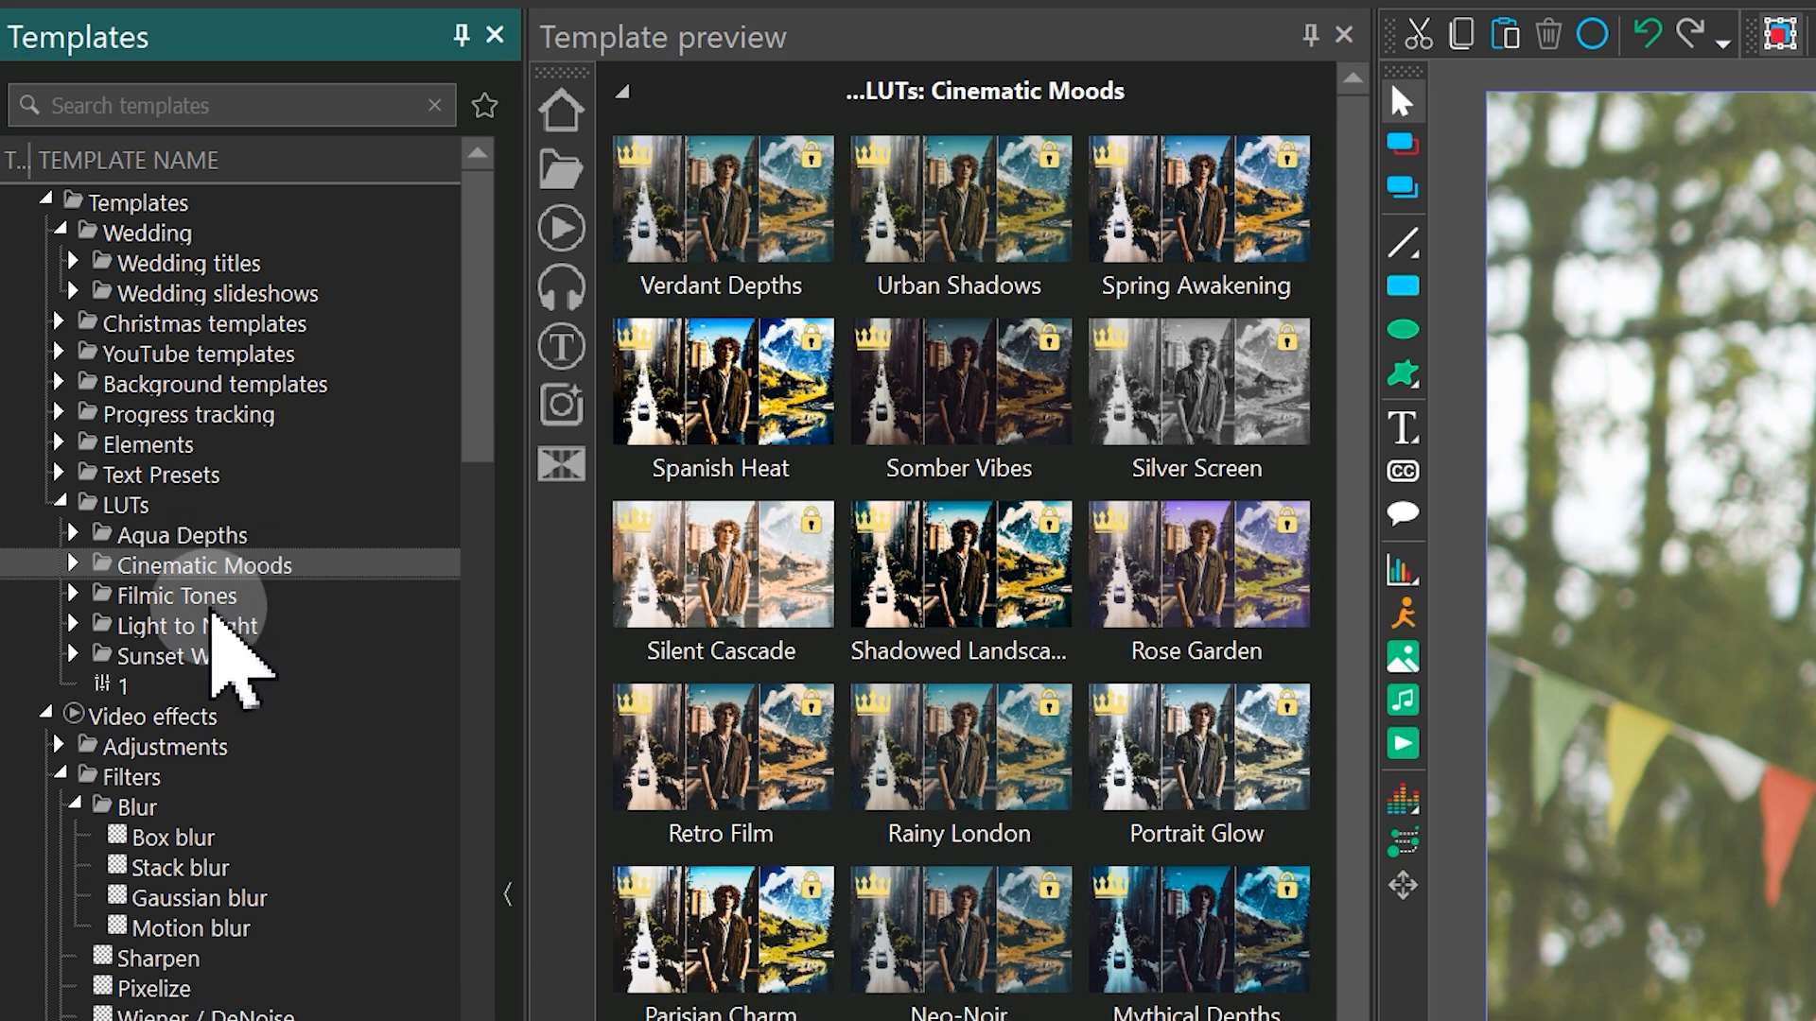
left_click(182, 625)
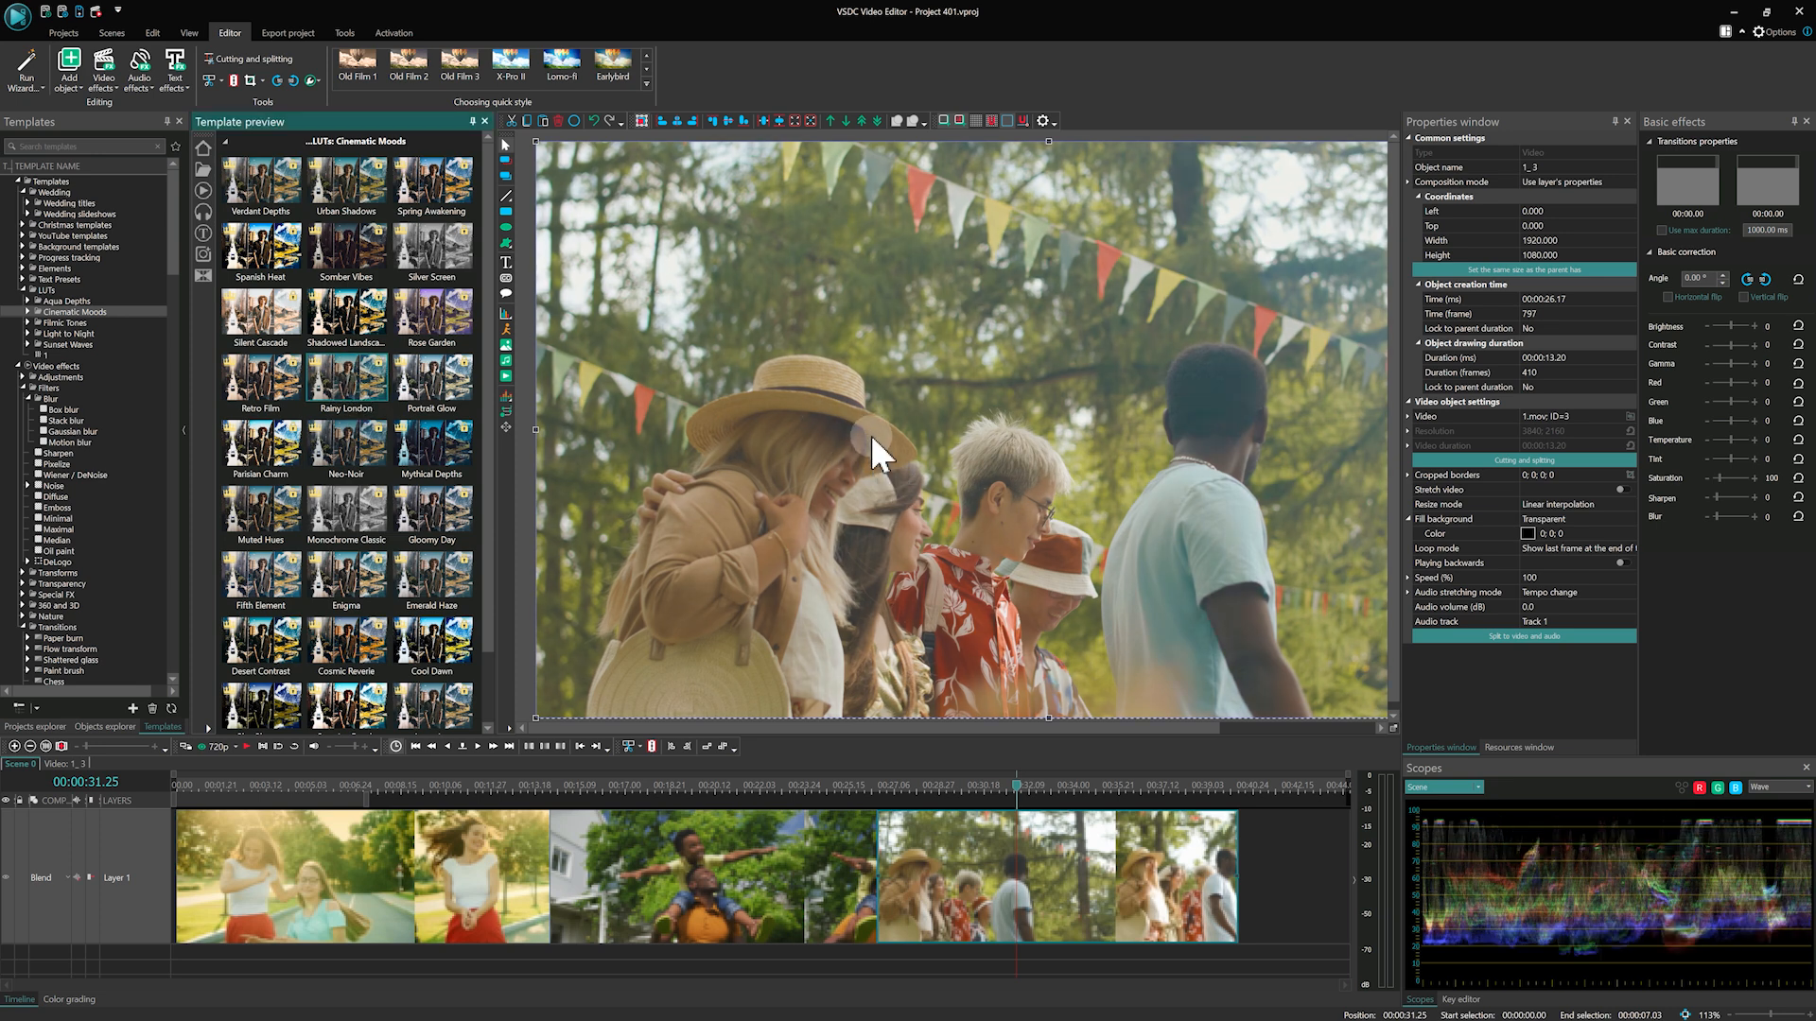
mouse_move(566, 180)
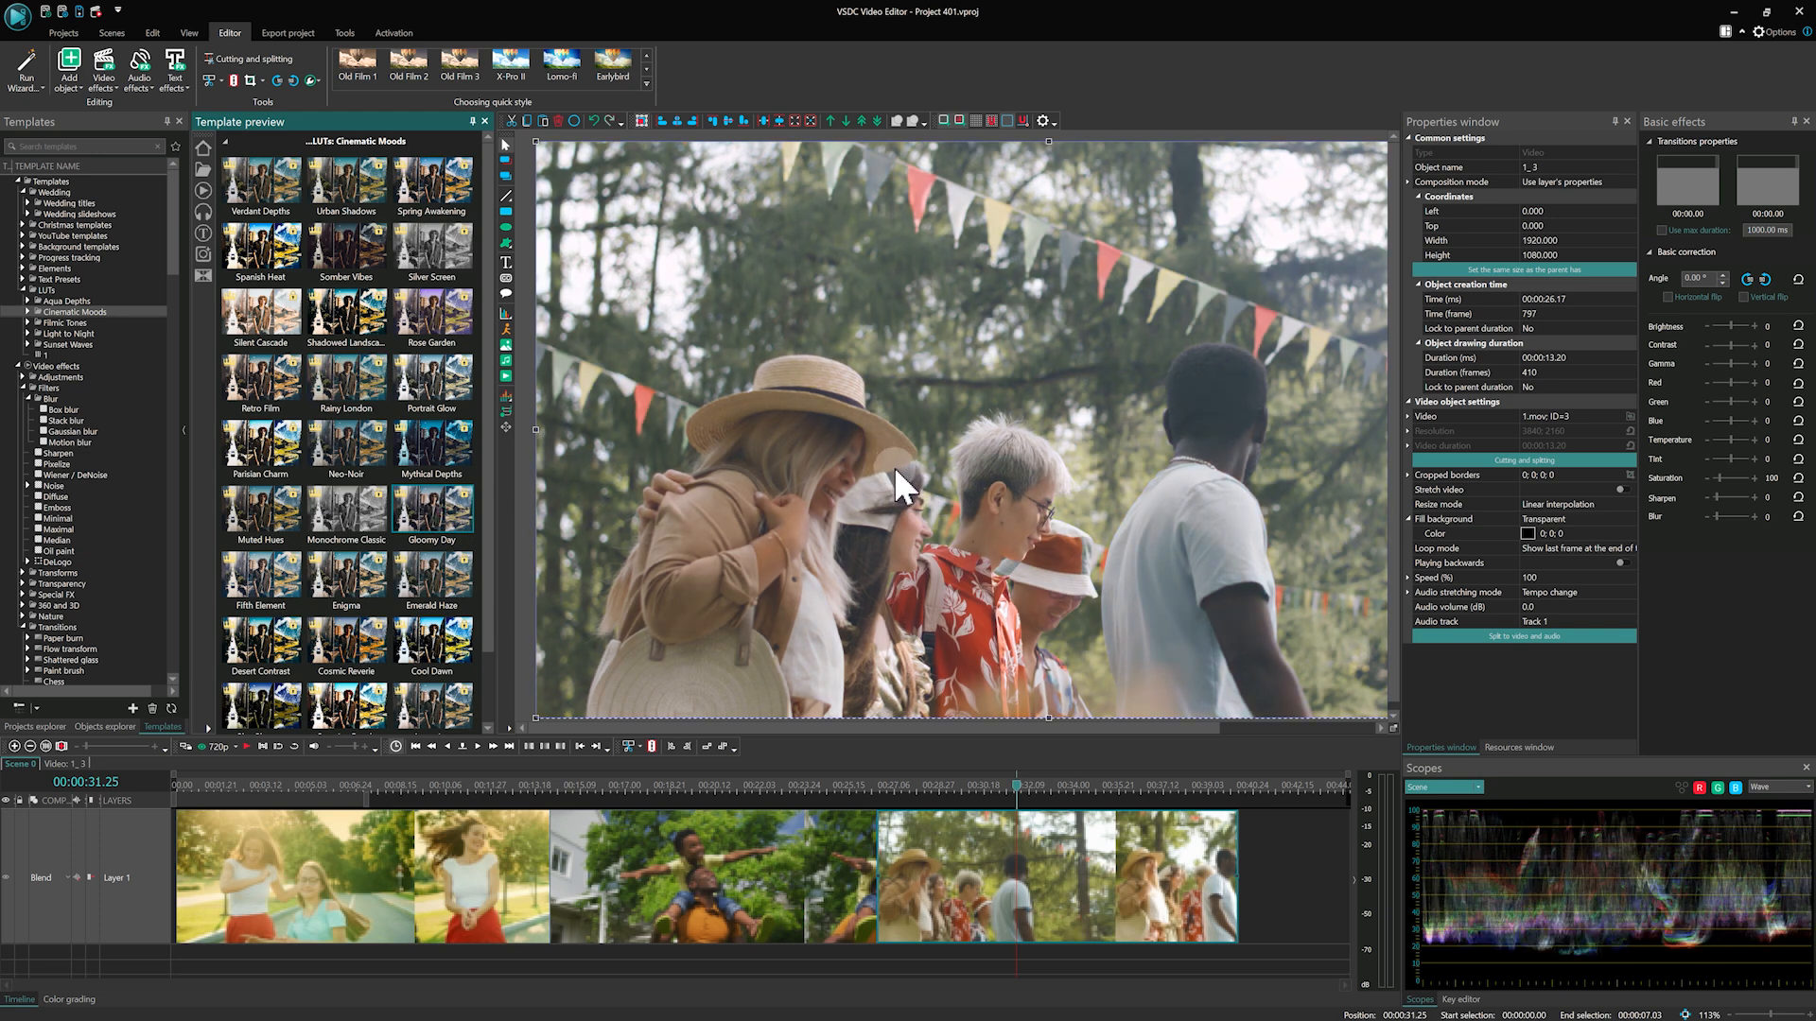
mouse_move(901, 540)
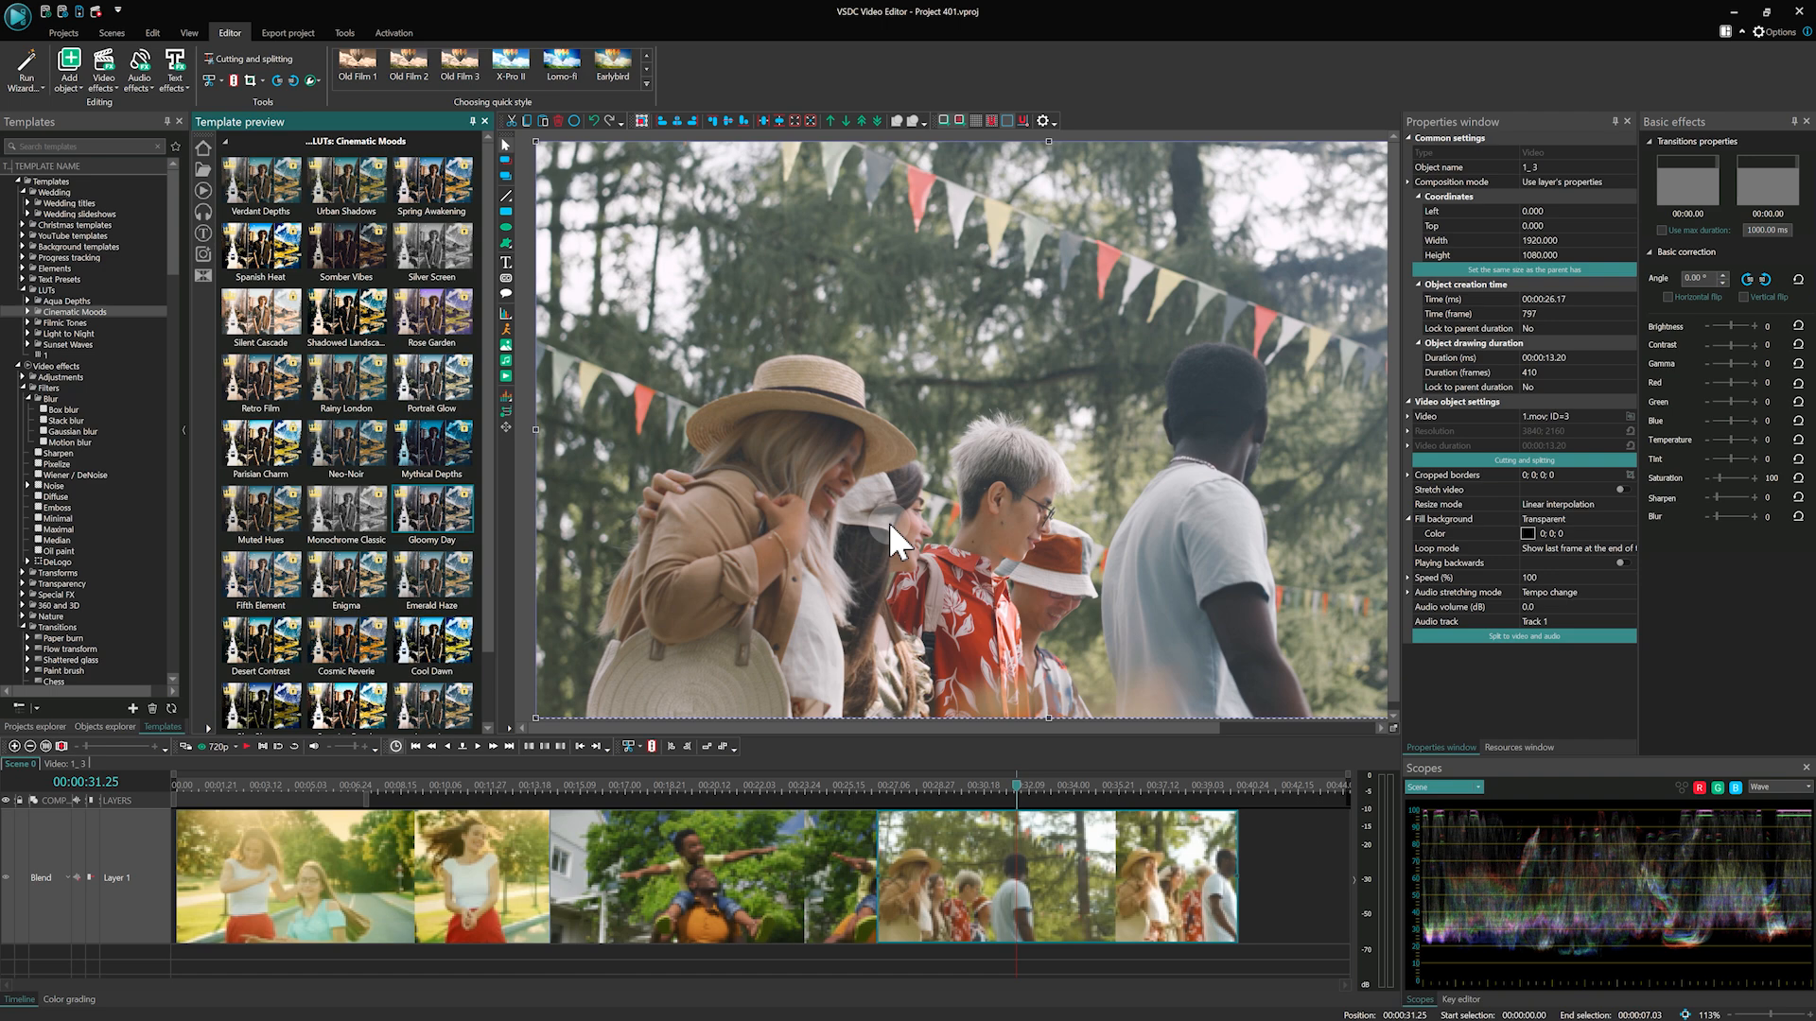
mouse_move(889, 547)
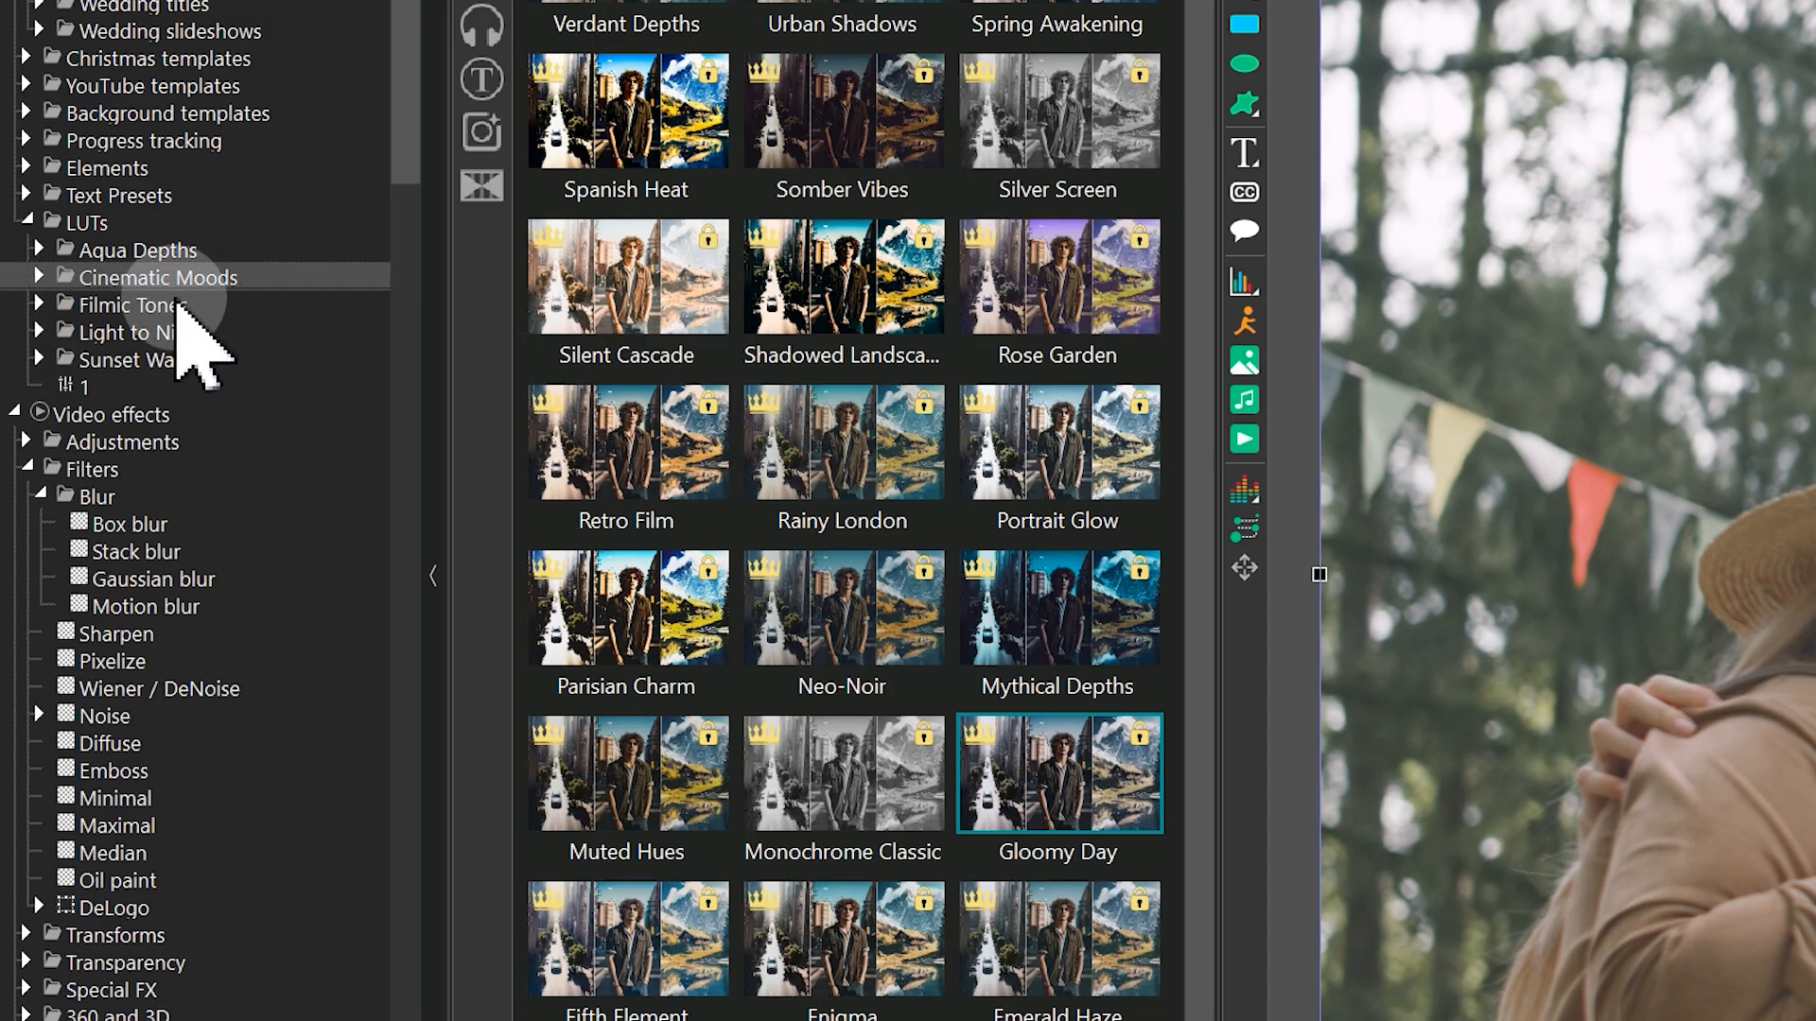
right_click(842, 274)
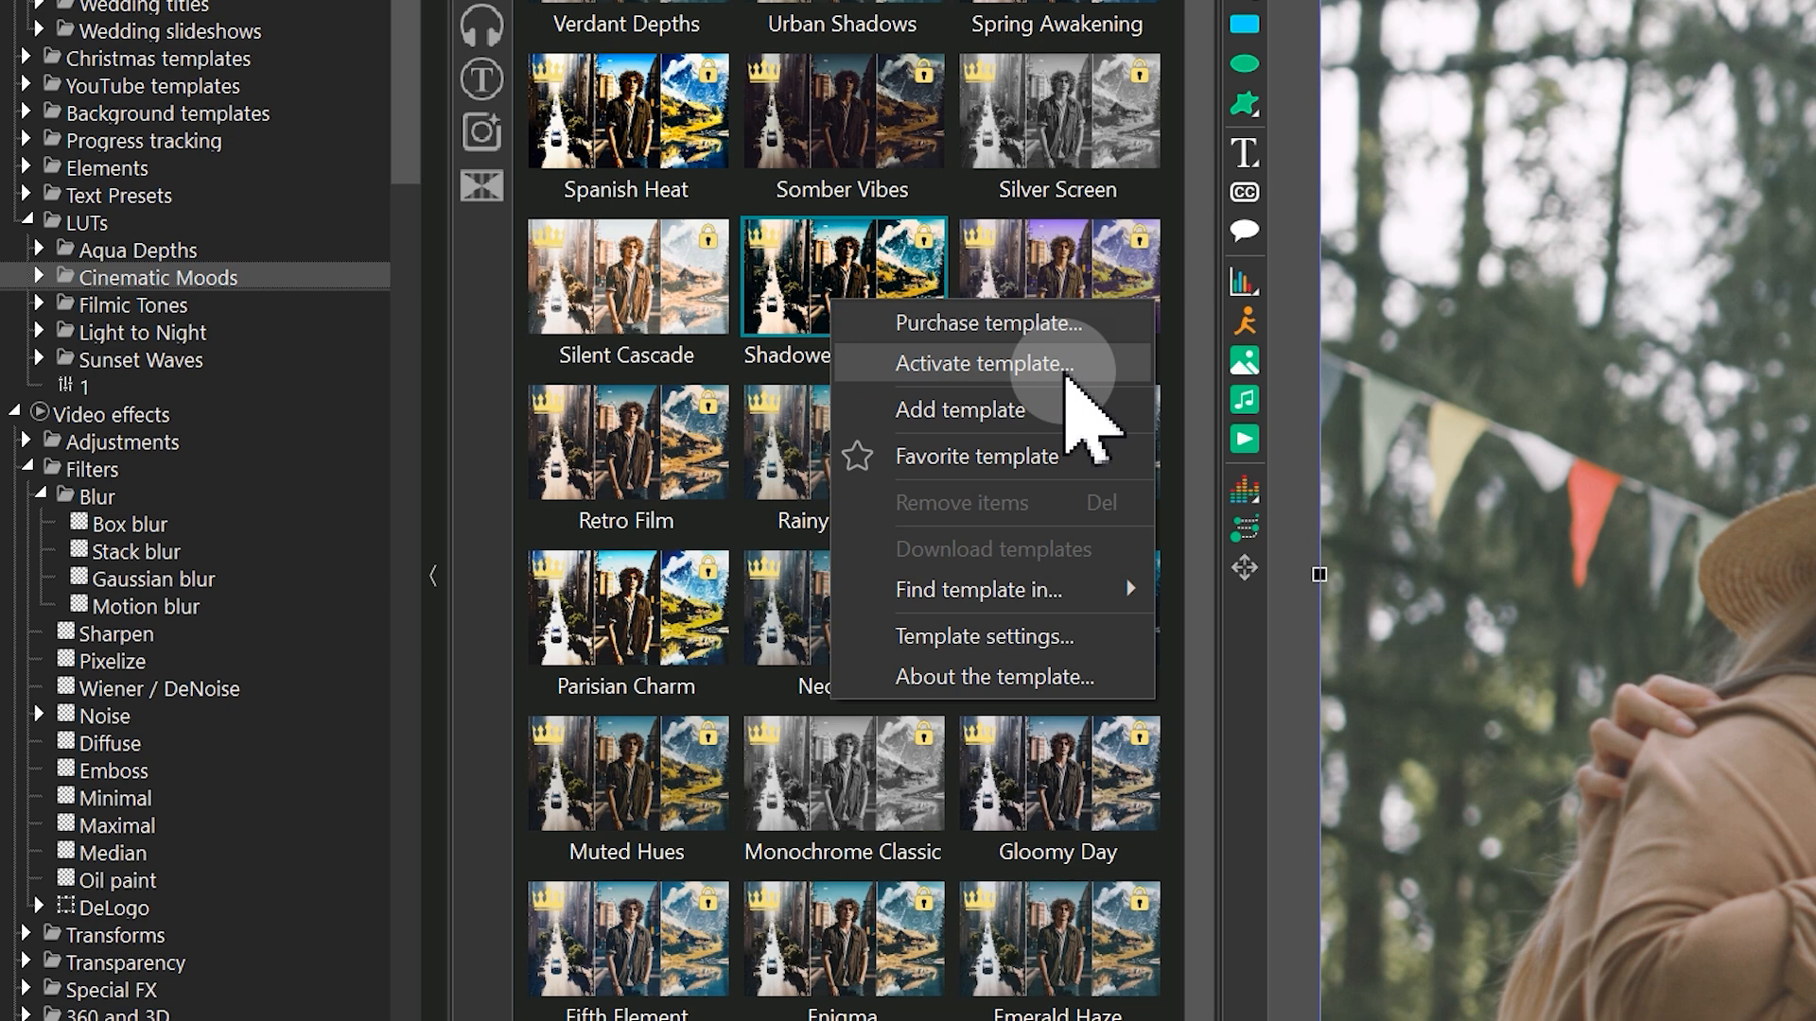
mouse_move(1152, 371)
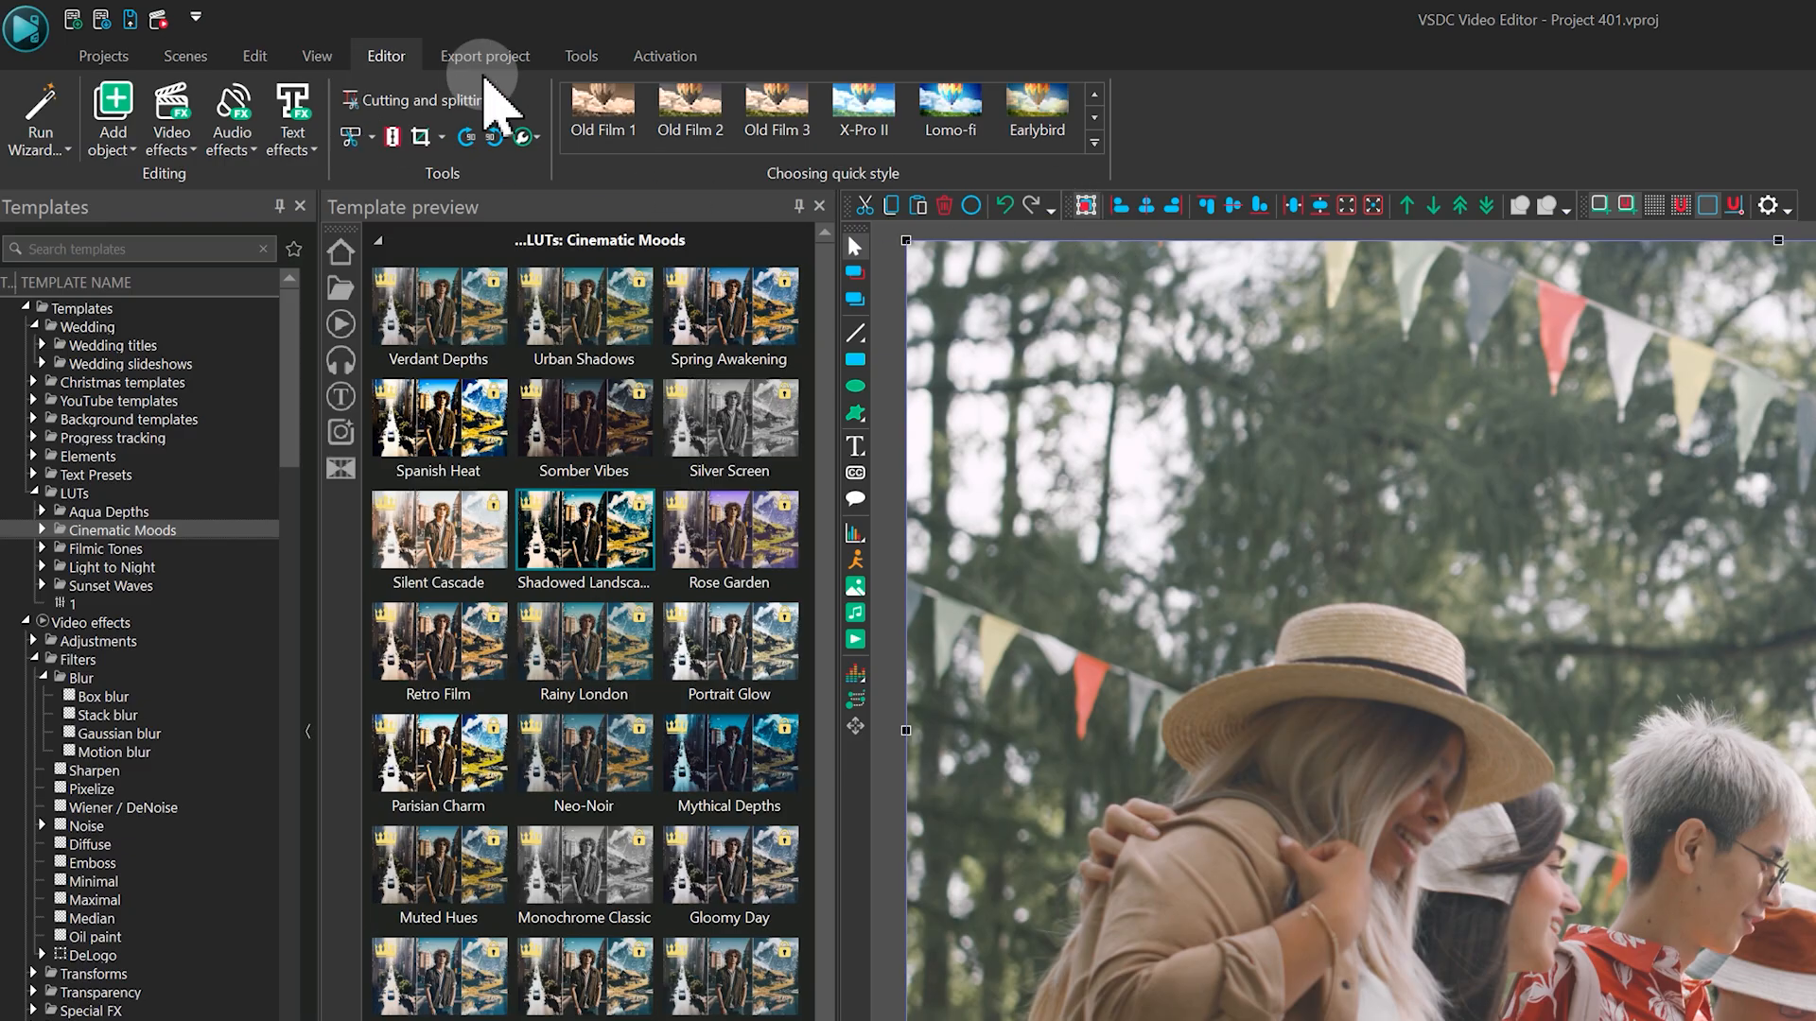
left_click(665, 55)
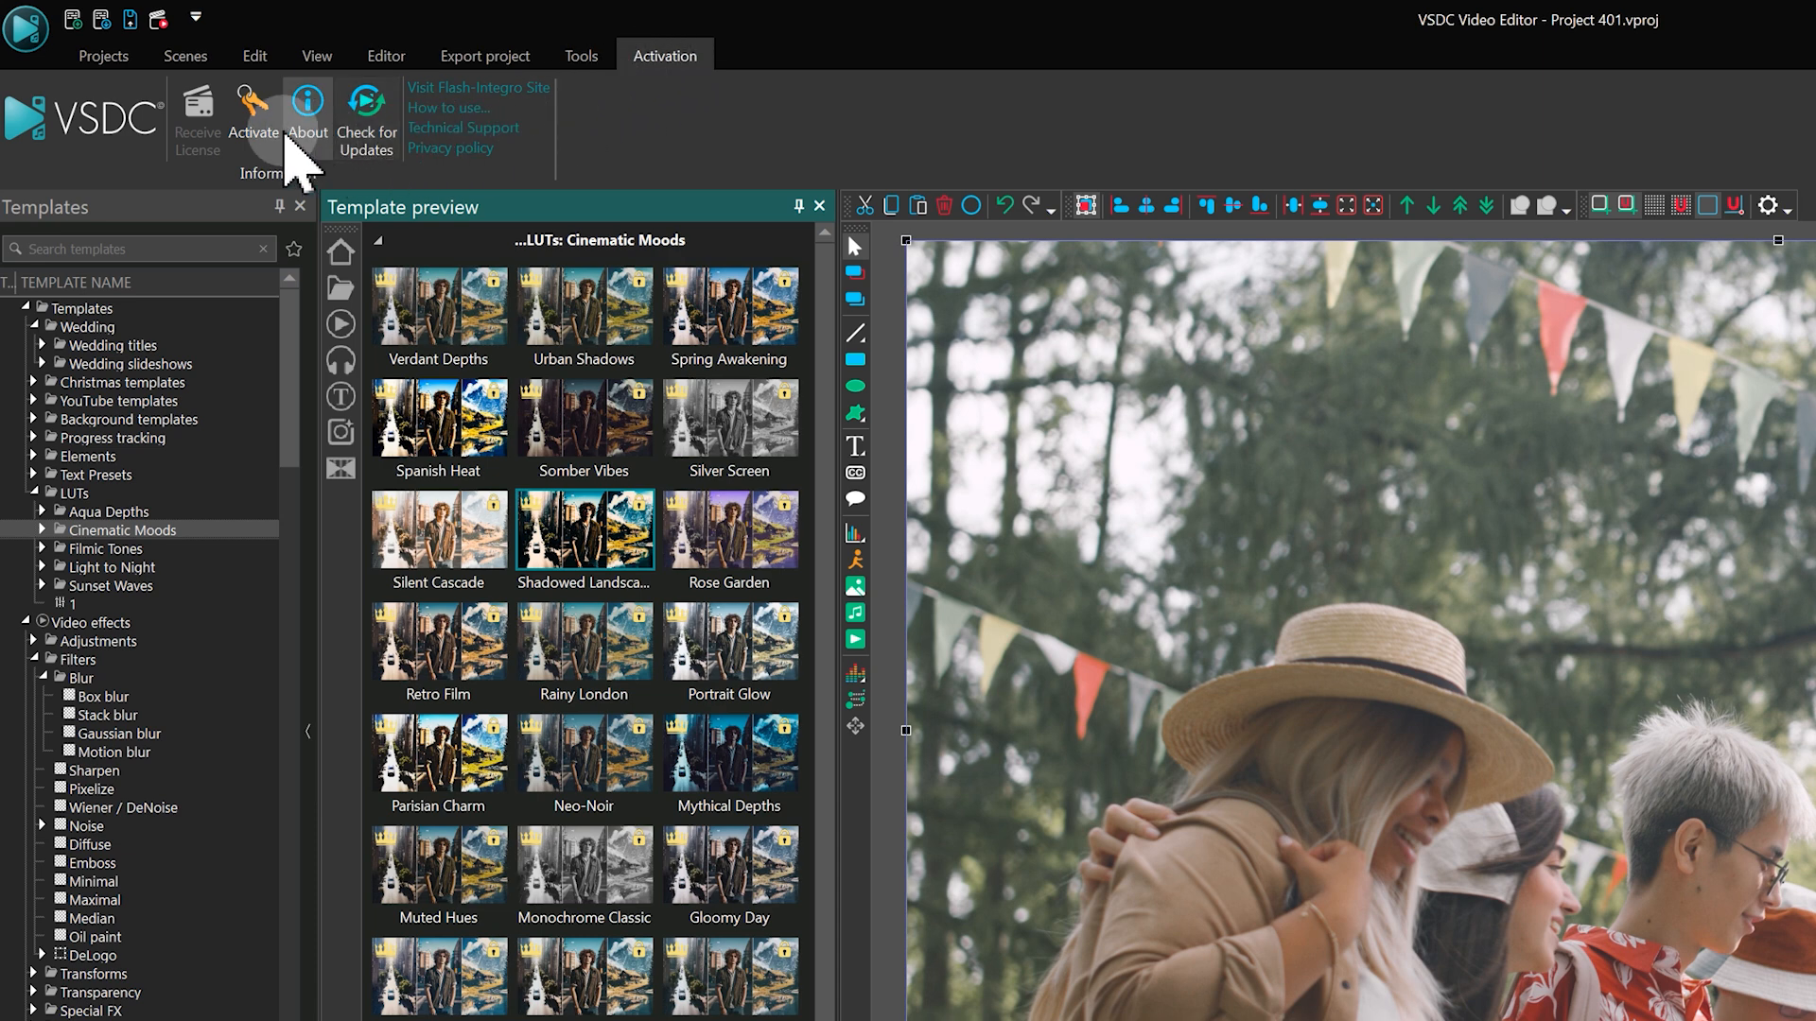
left_click(252, 116)
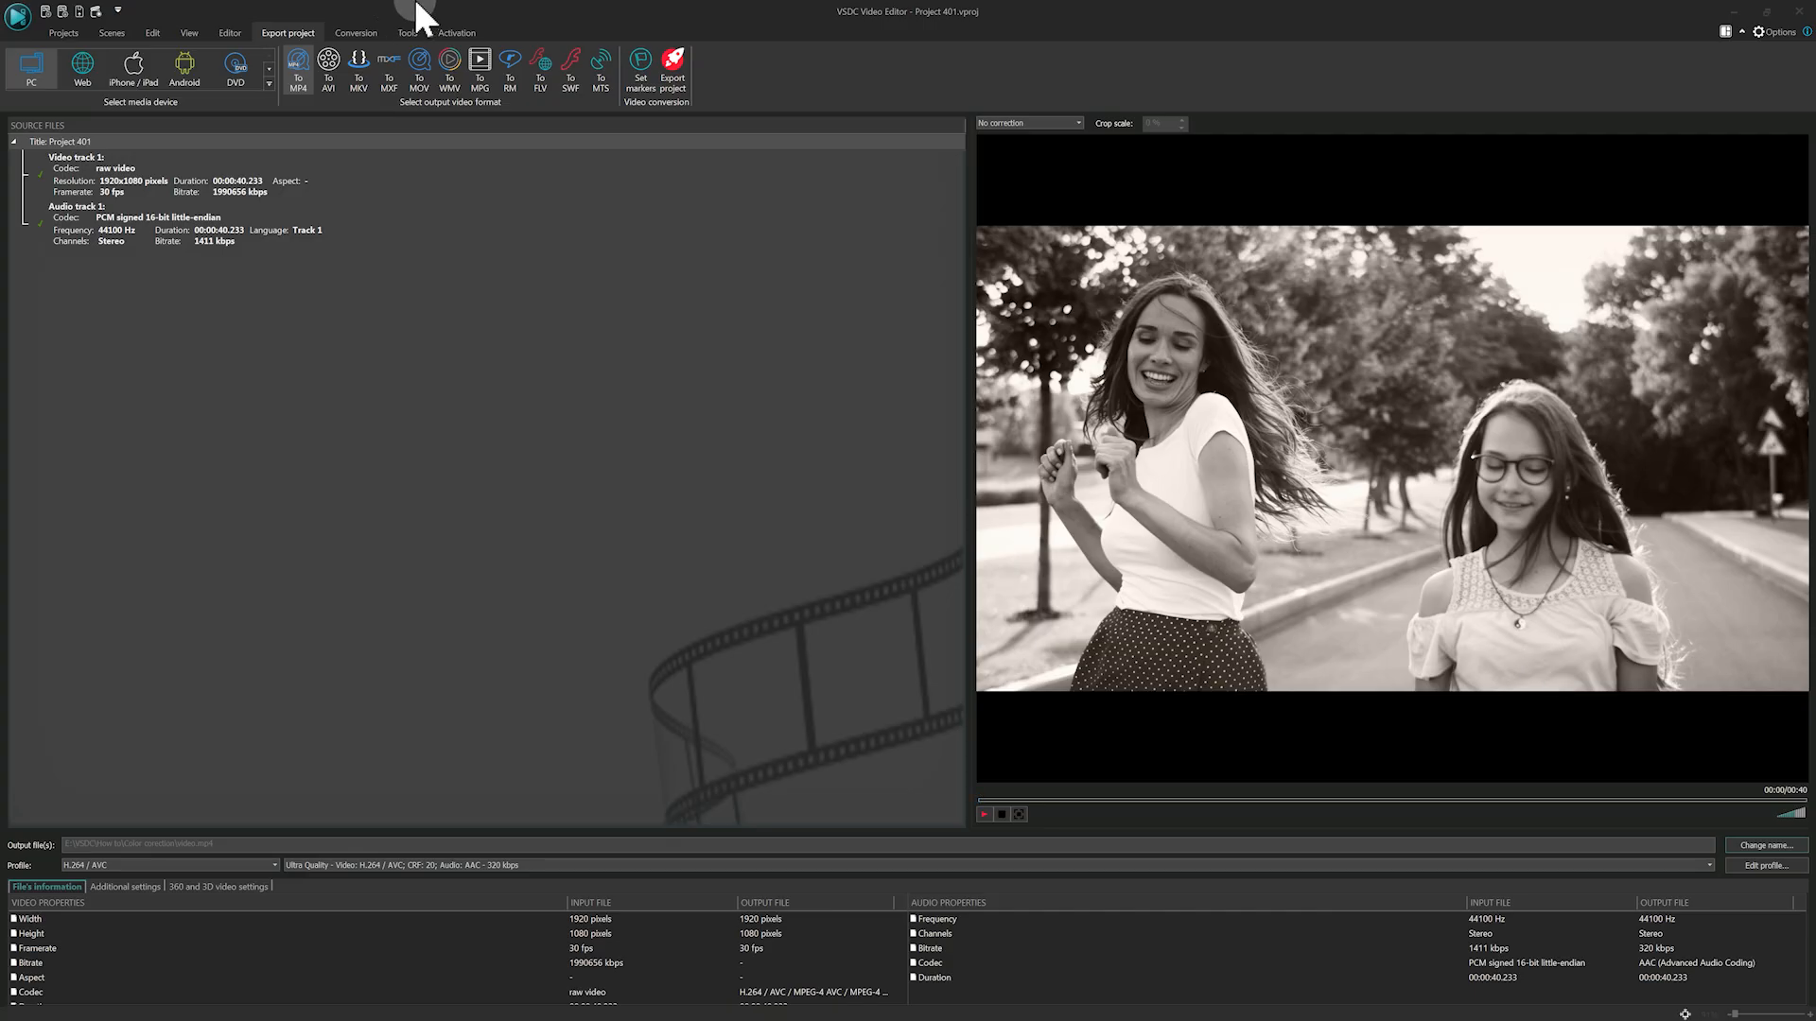
left_click(672, 66)
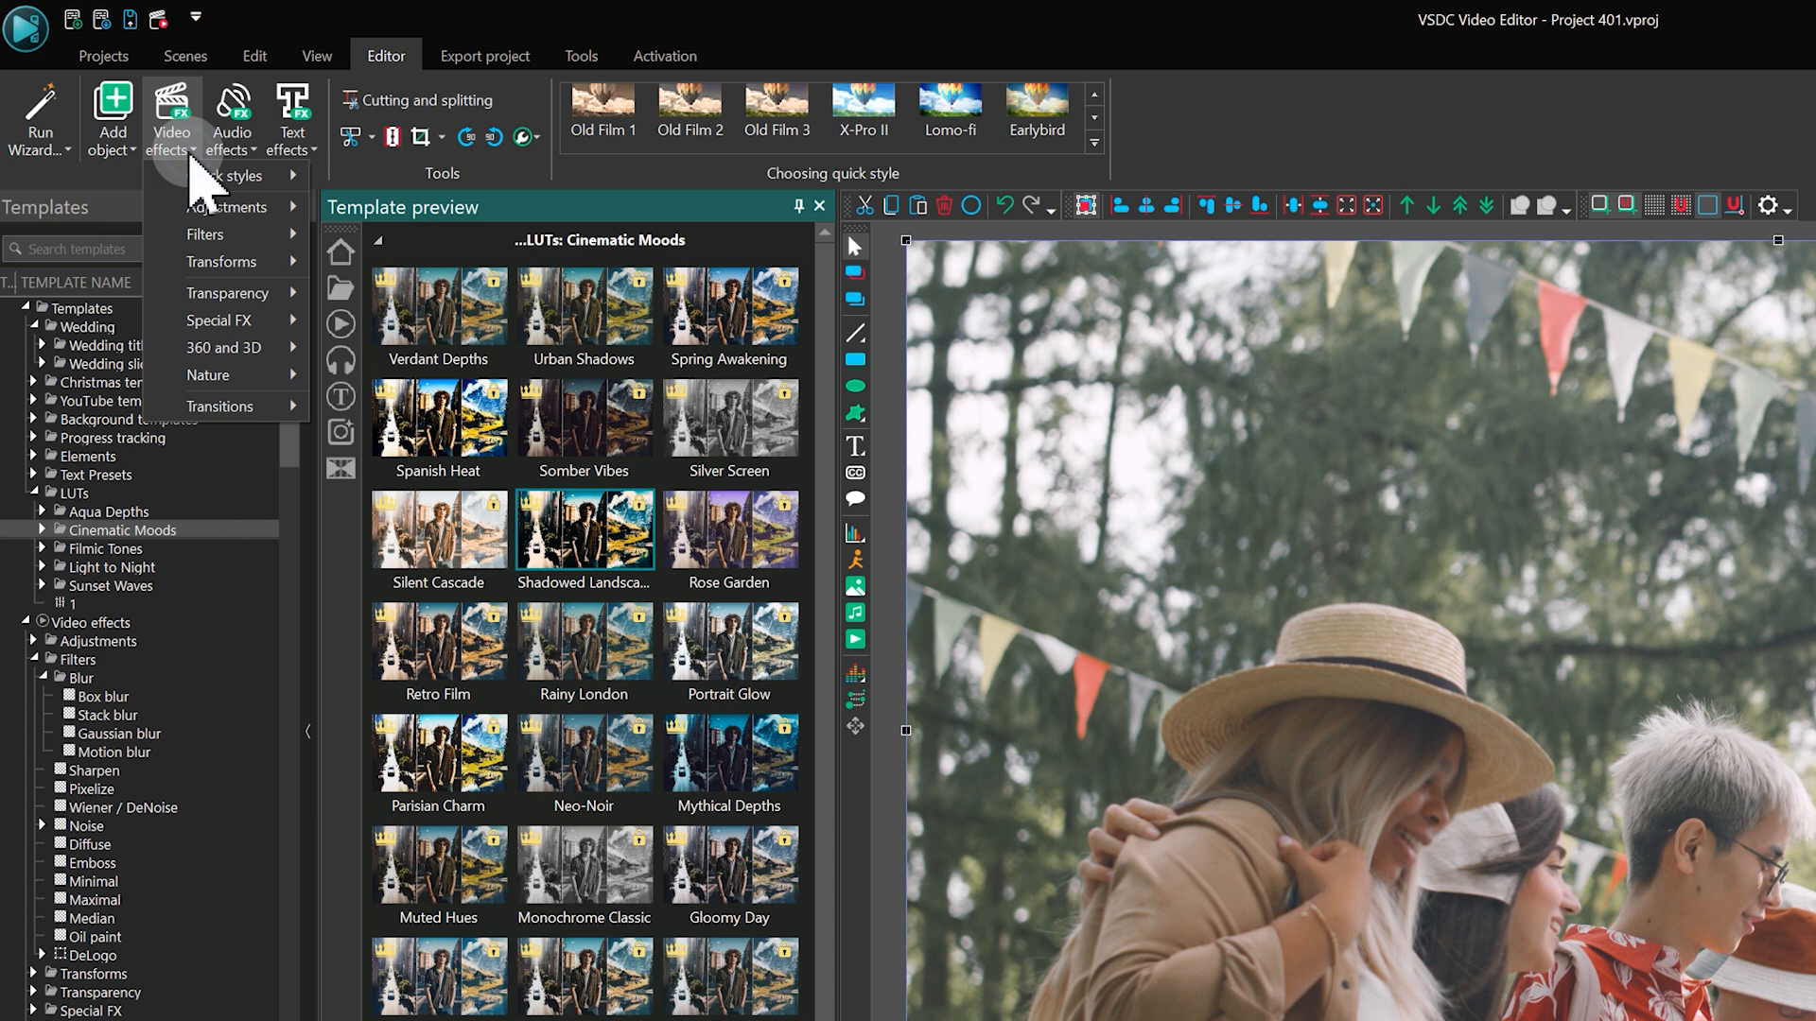
Add a Hue/Saturation/Lightness adjustment effect to the festival clip.
left_click(228, 206)
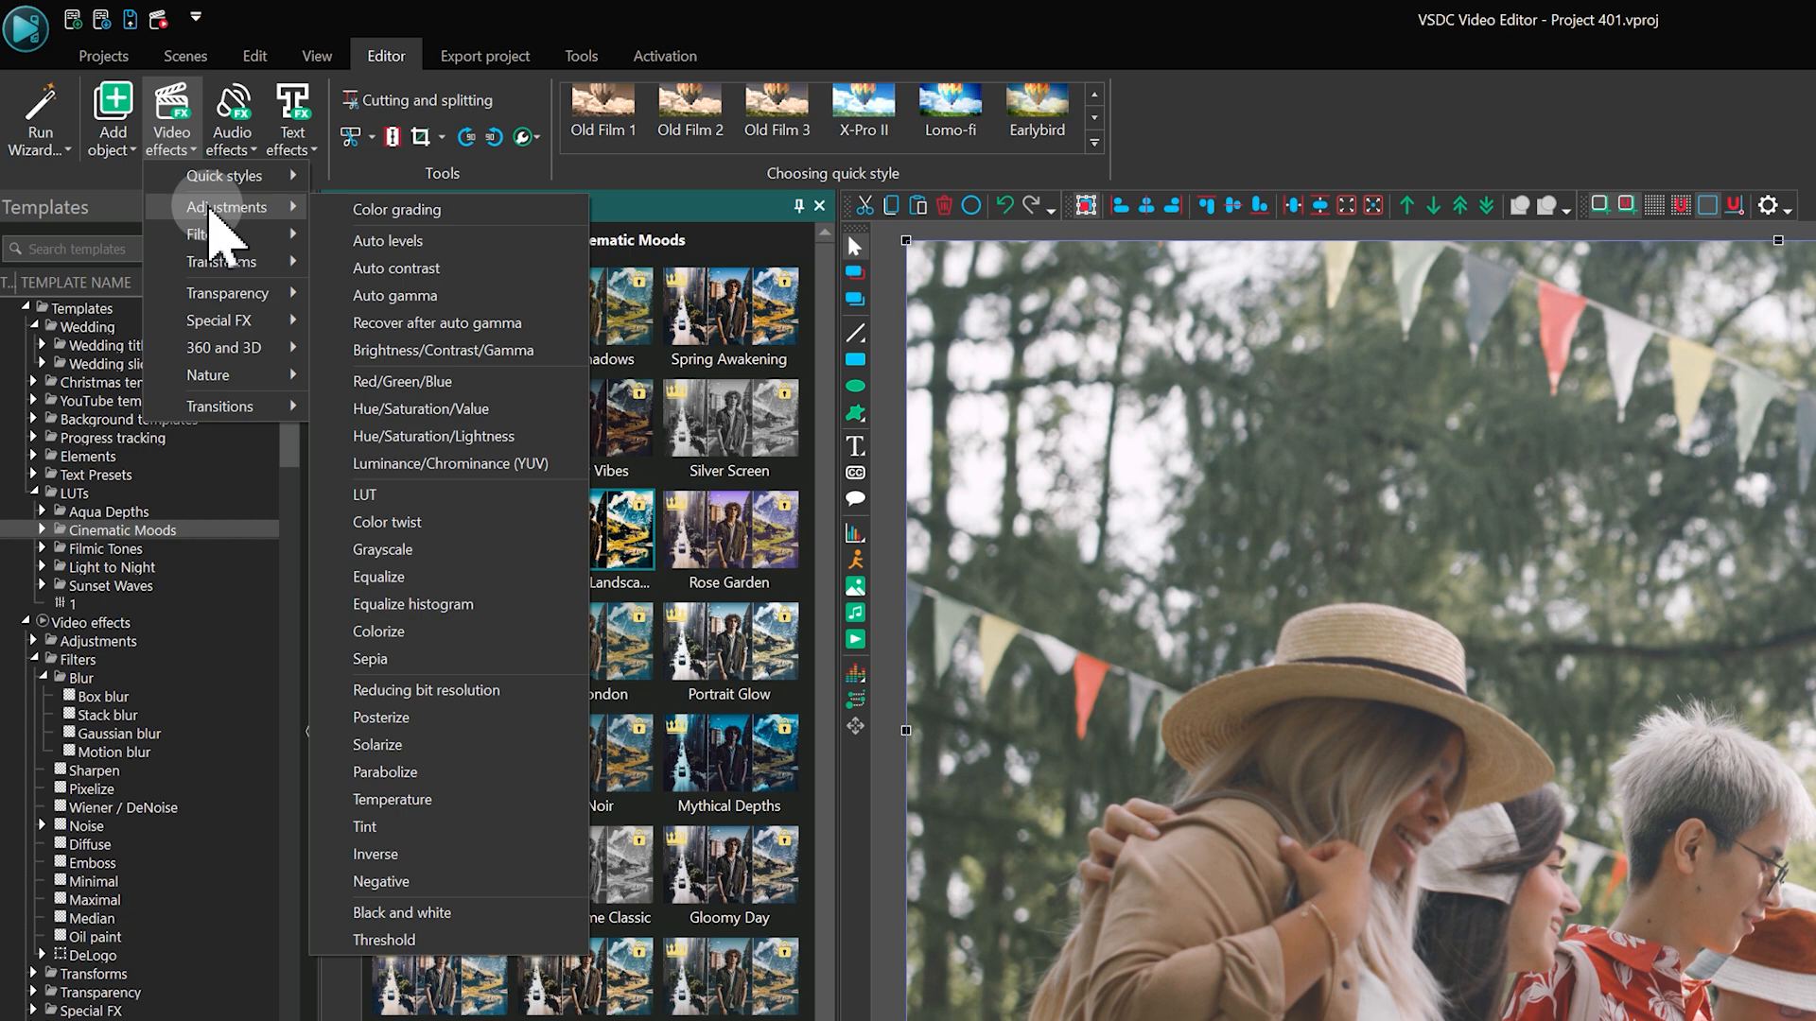
mouse_move(444, 436)
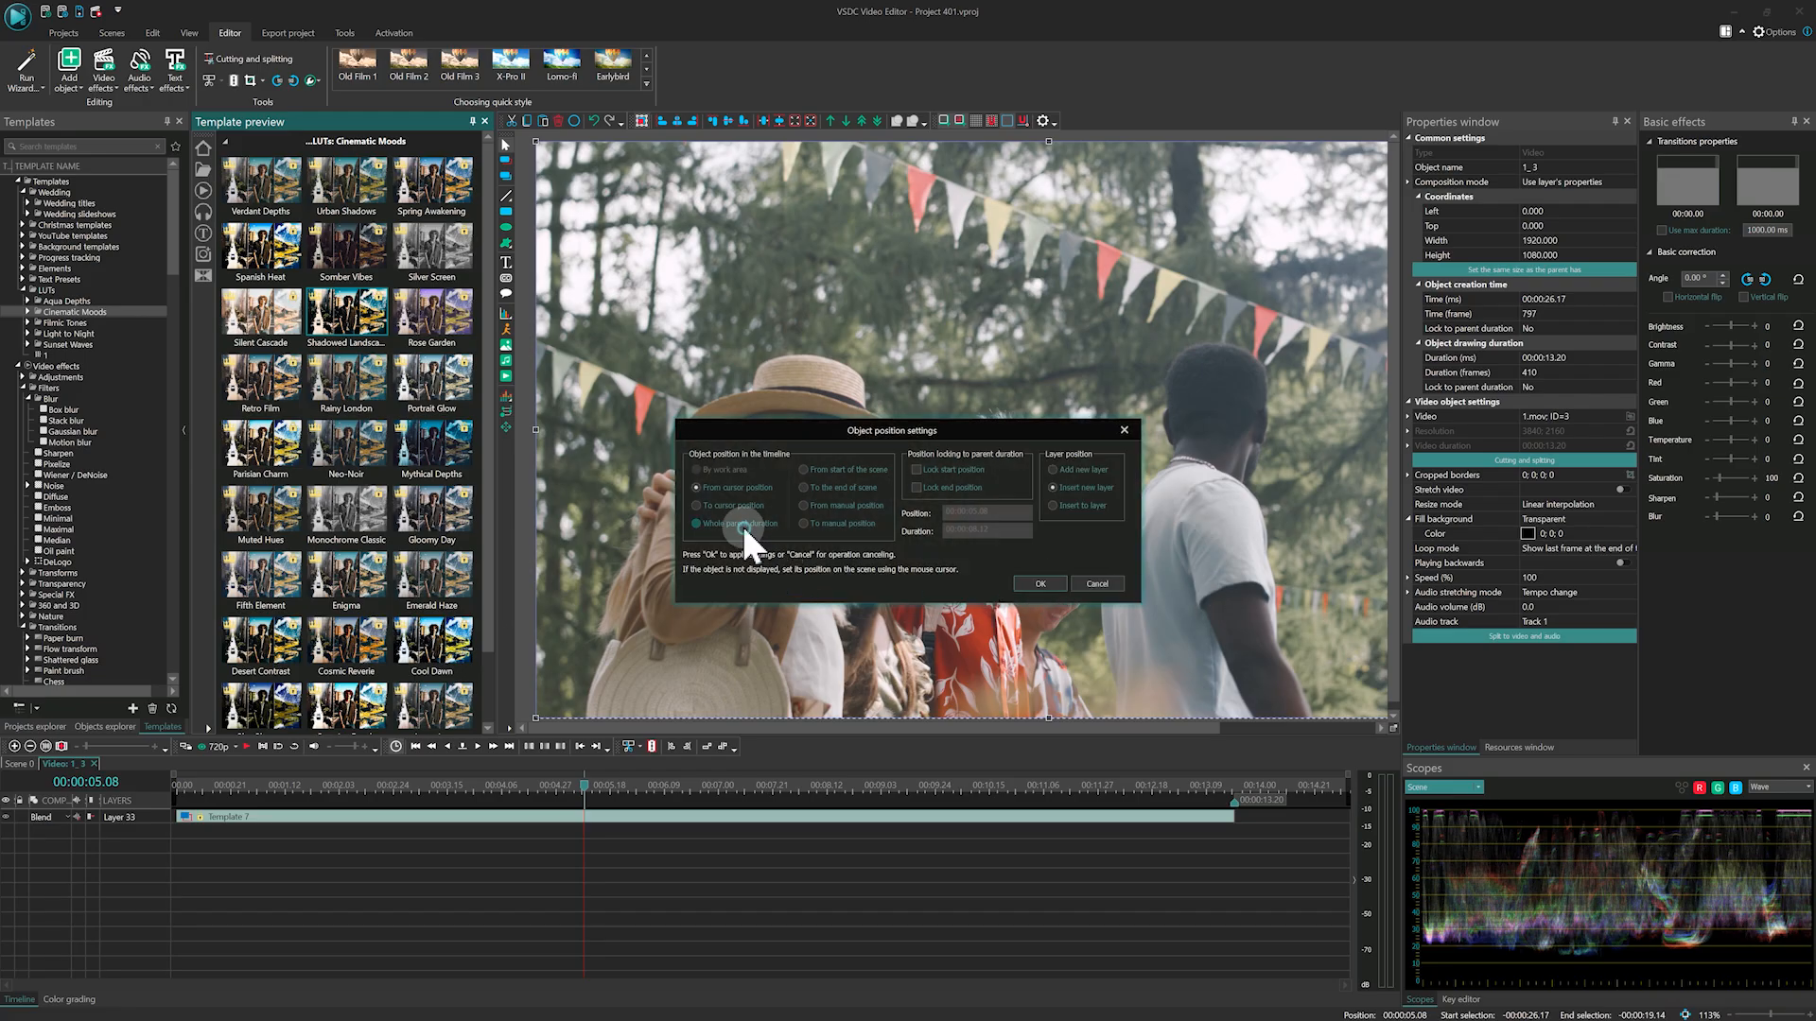
left_click(1037, 582)
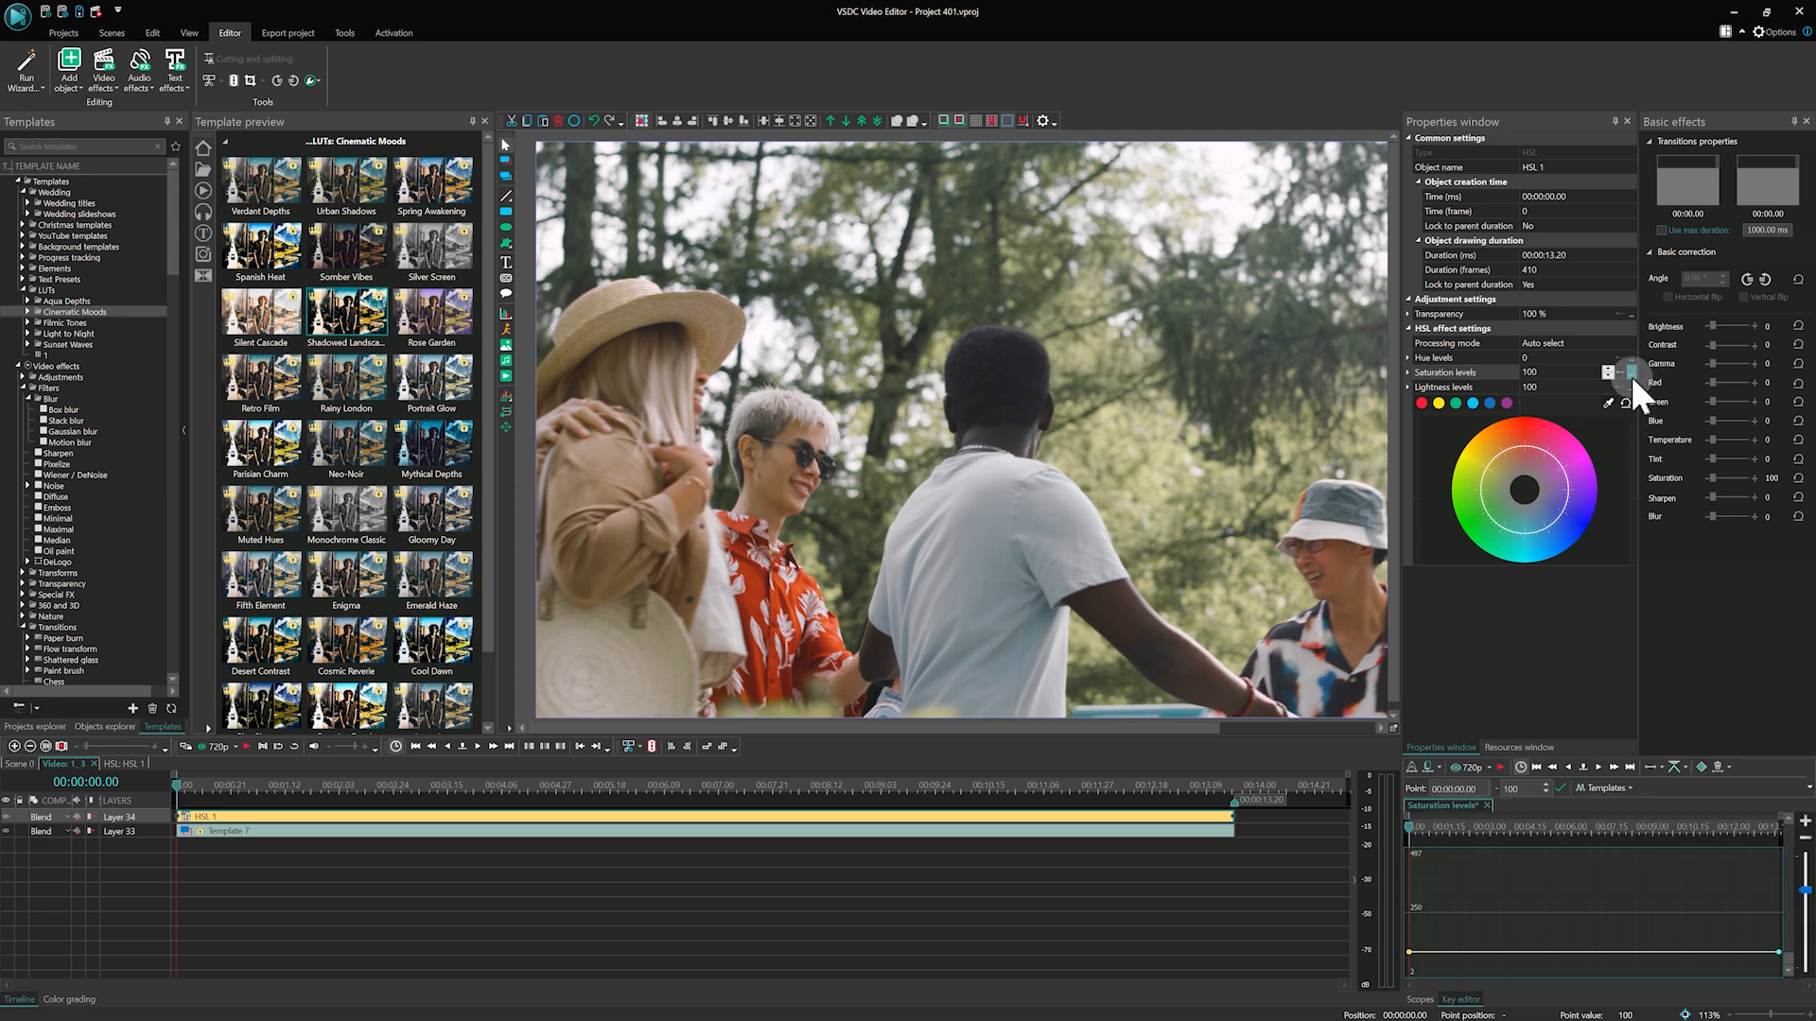
Animate the effect's saturation levels along the sine wave curve preset.
left_click(1601, 788)
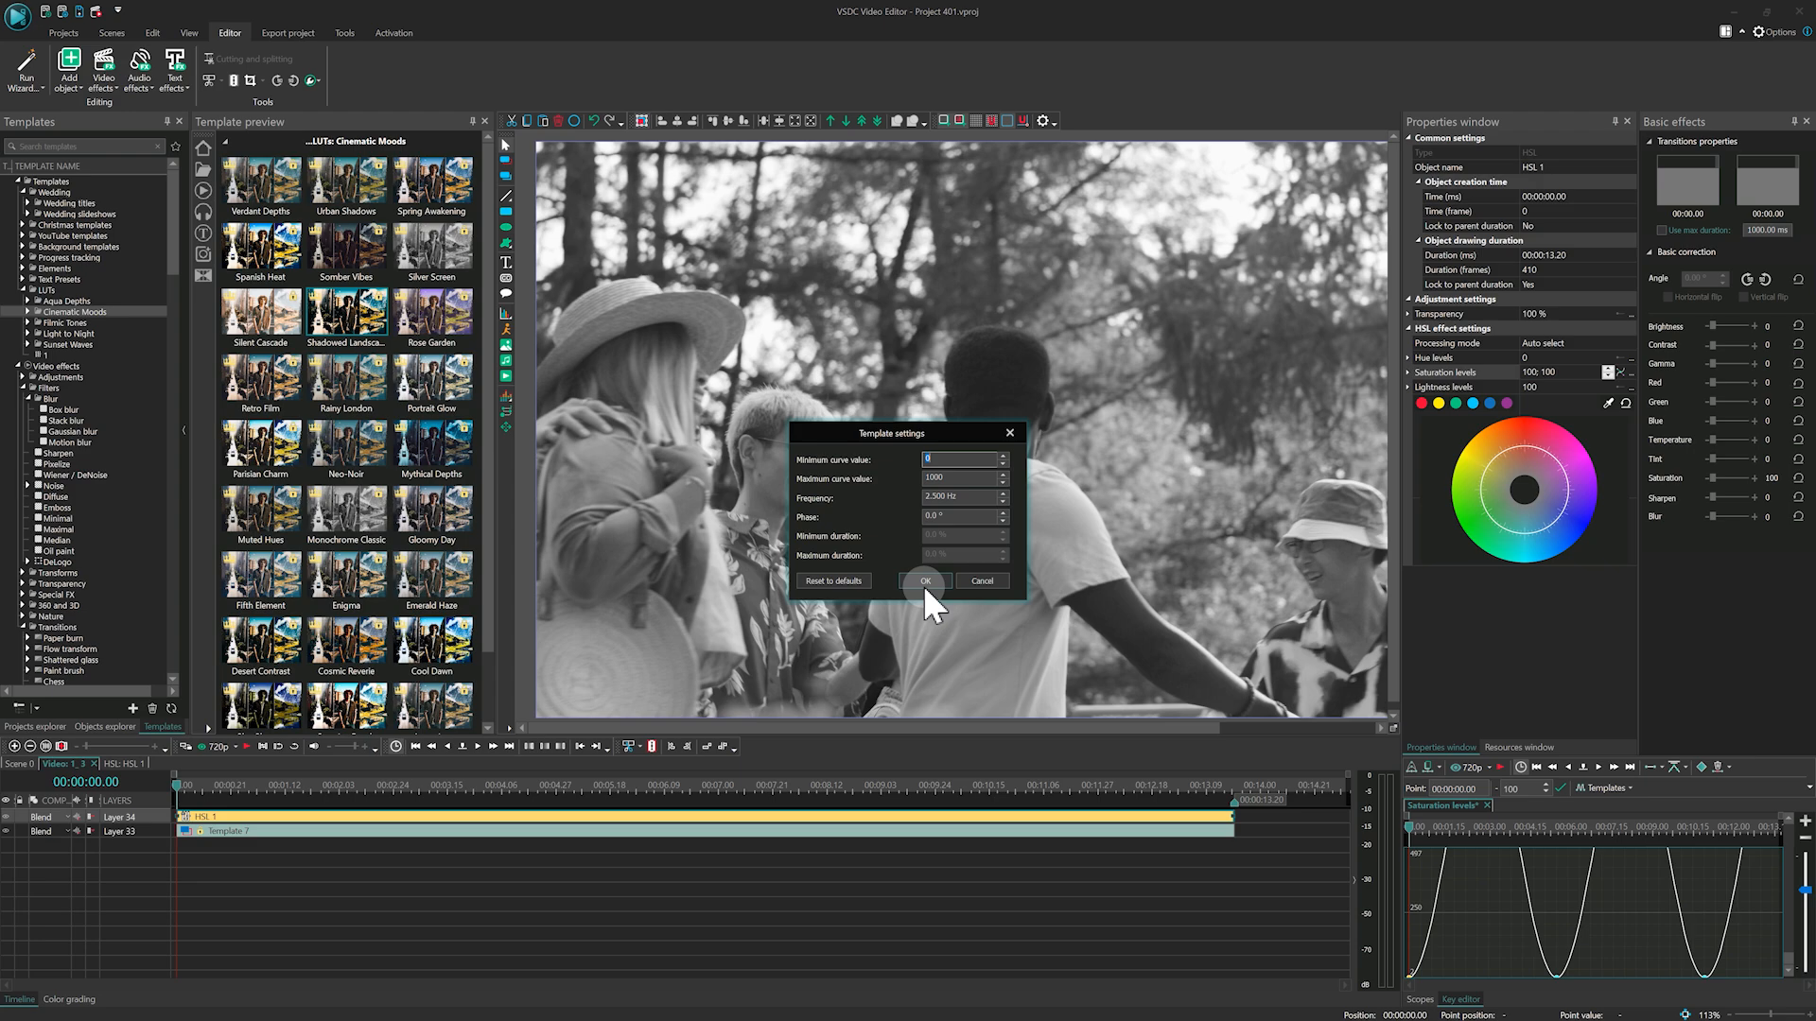
left_click(923, 582)
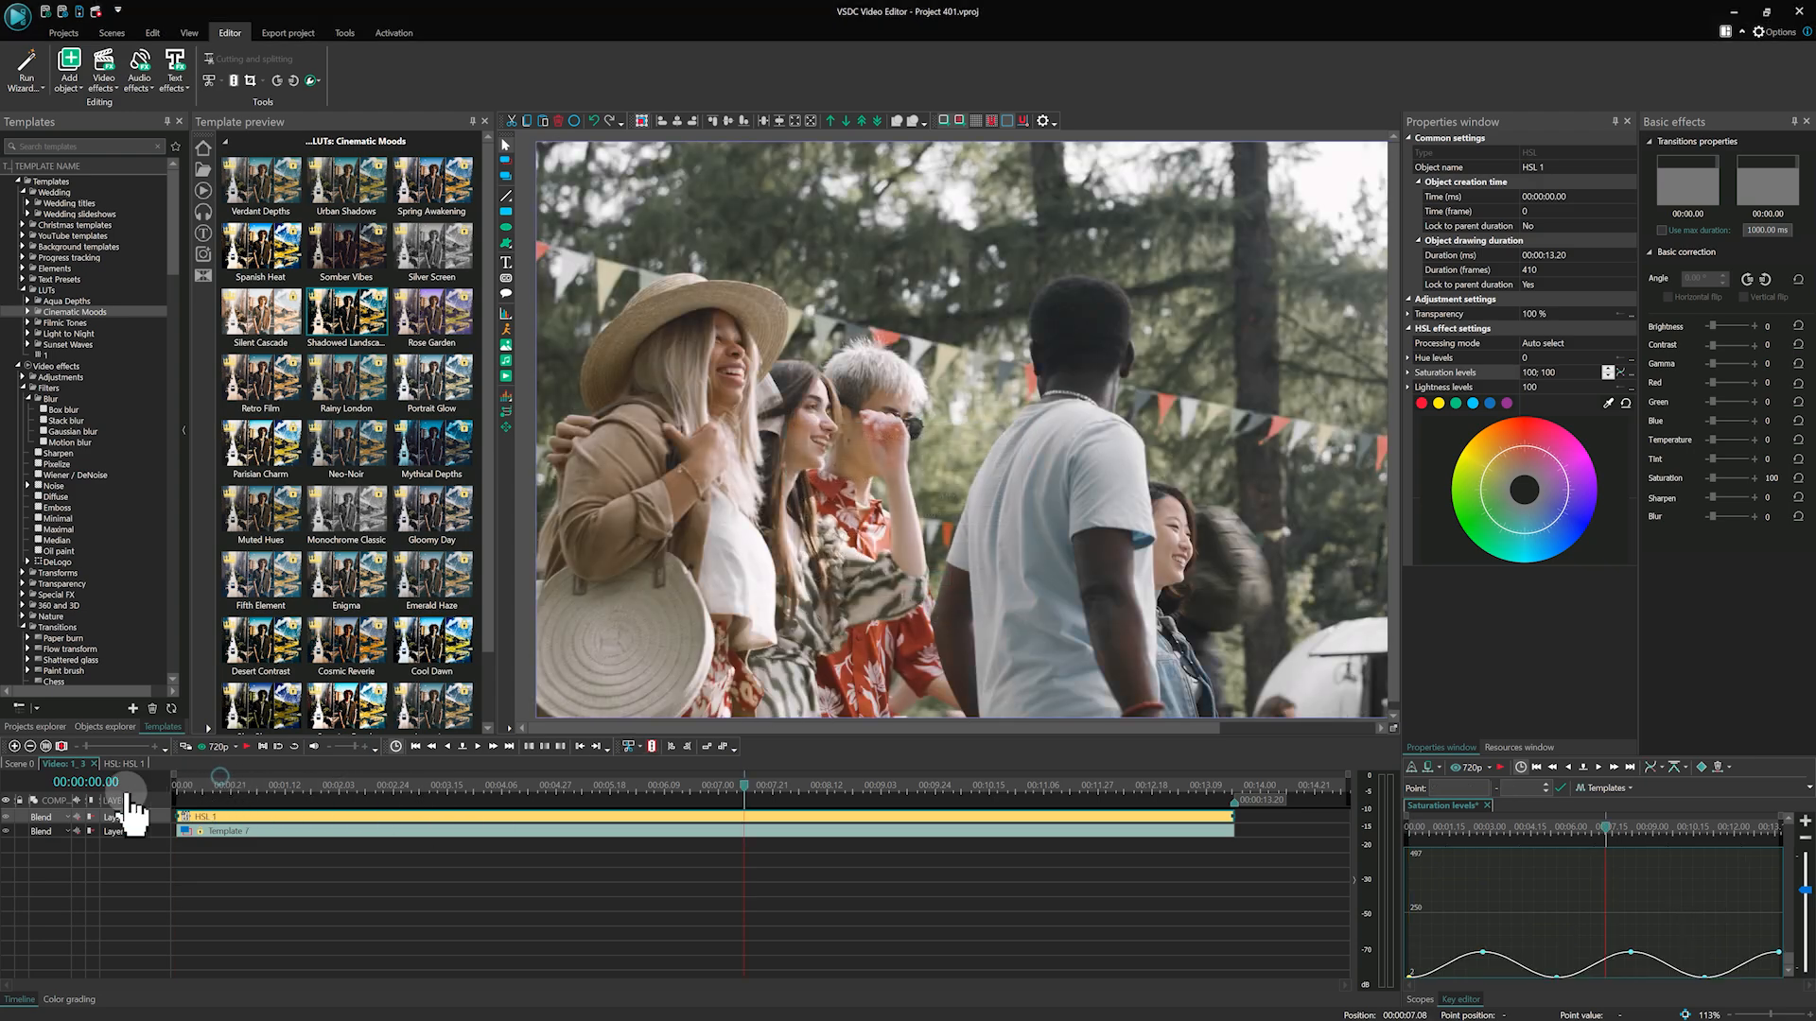